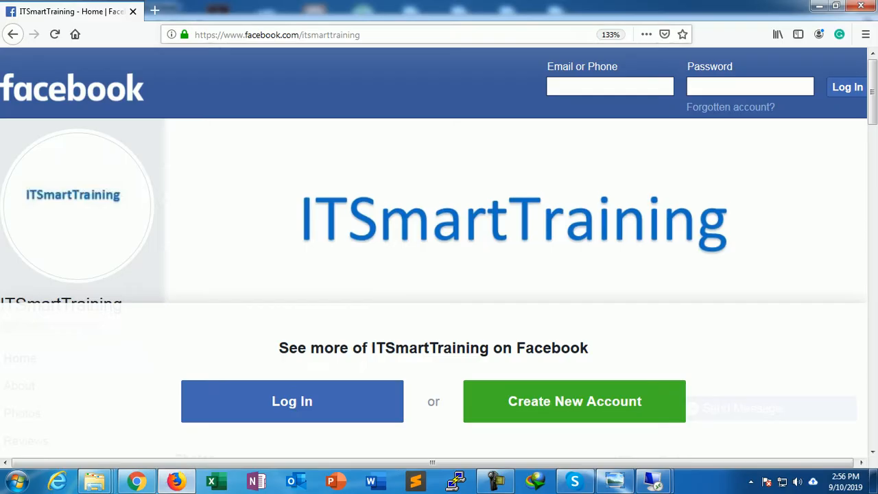
Sign in to the Exchange Admin Center as smartlab\administrator from a new browser tab.
click(175, 11)
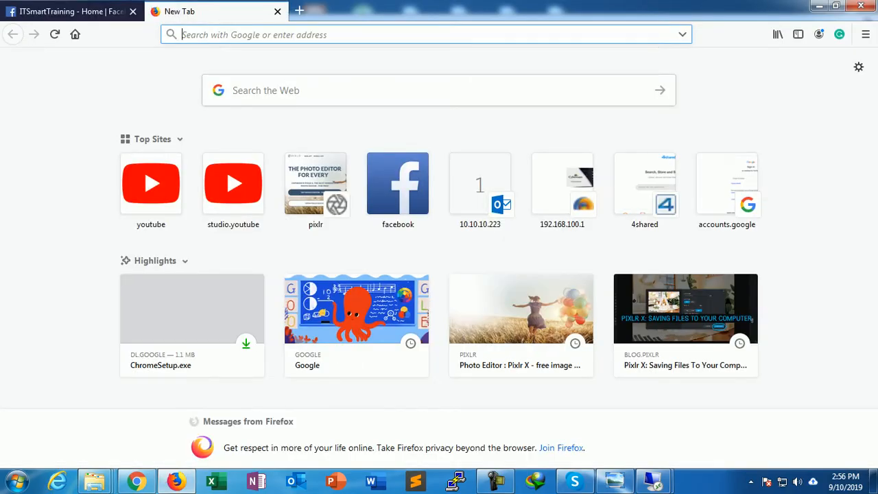
text(https)
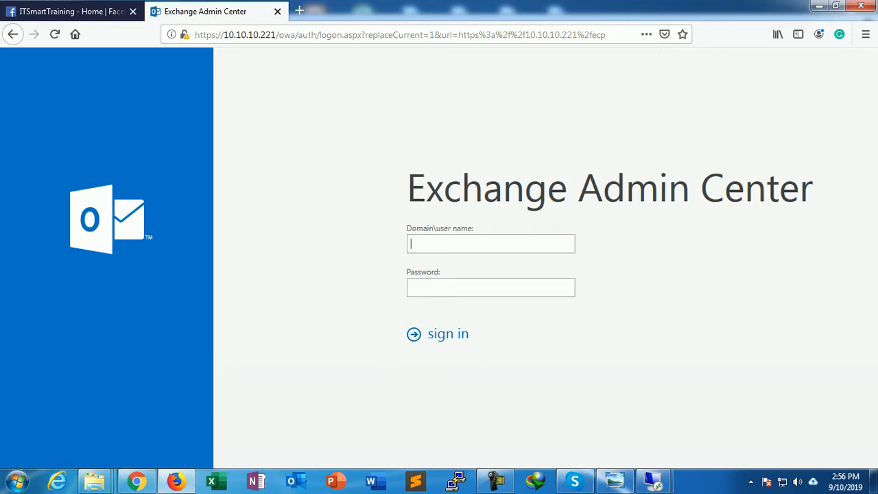
text(s)
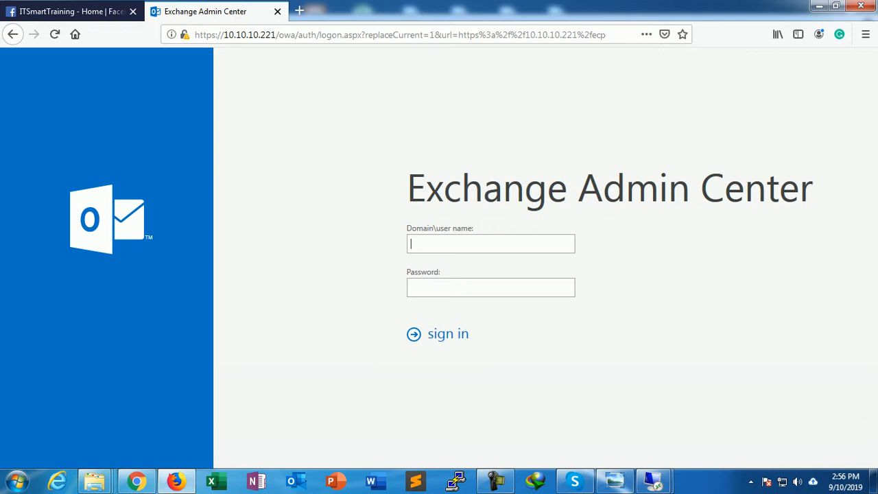
text(sm)
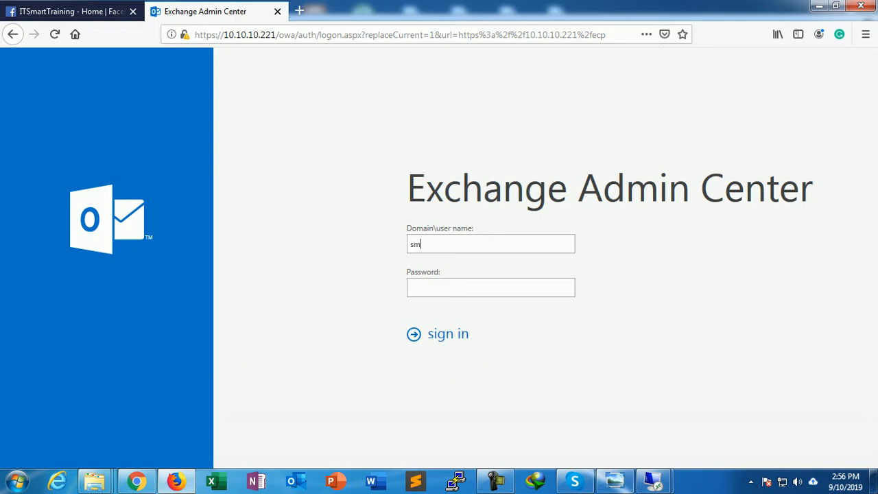
text(artlab\)
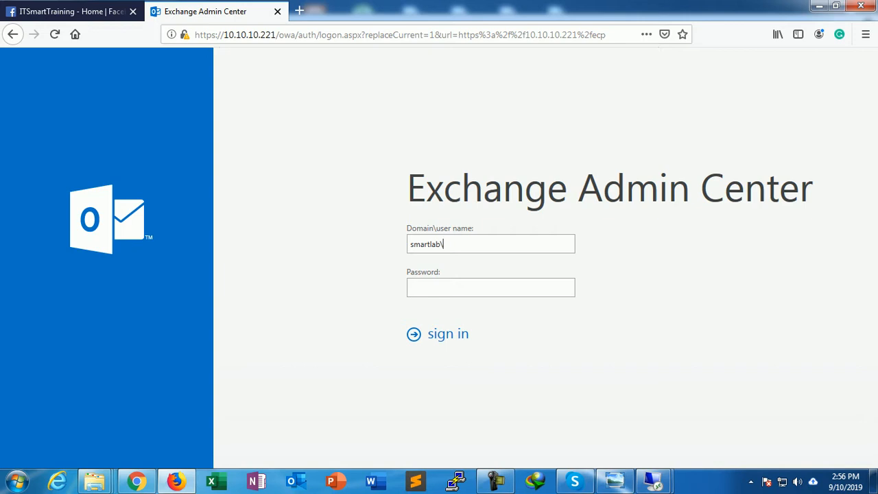
text(administrator)
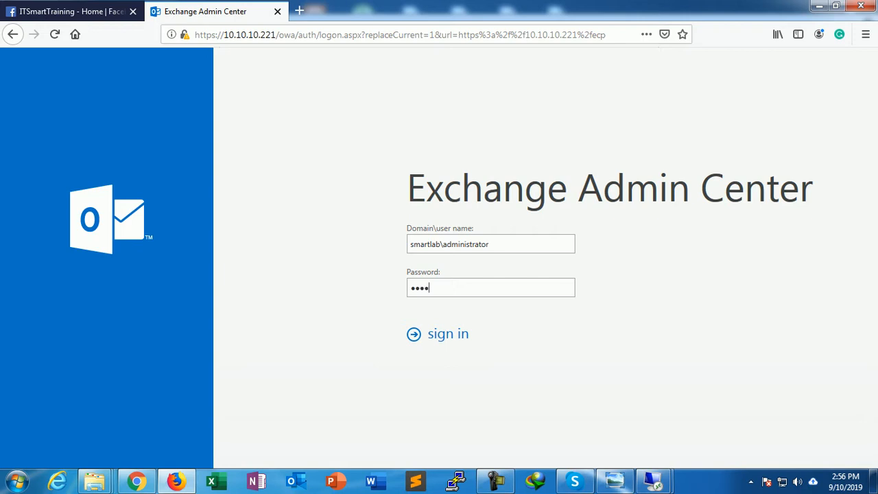
click(447, 334)
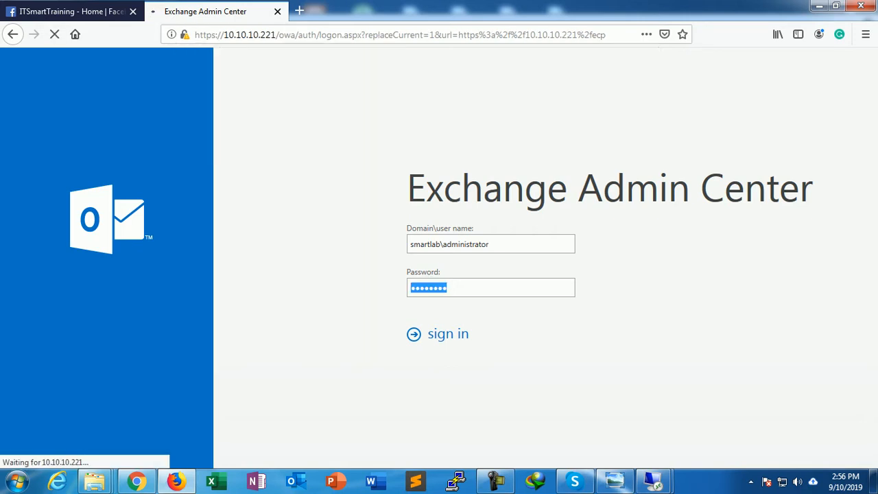
Start a new user mailbox with alias user1 as a brand-new user account.
click(447, 335)
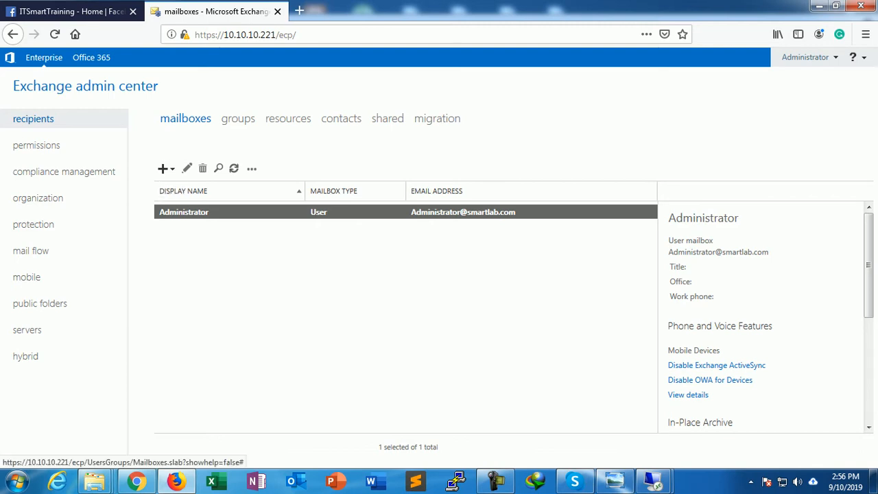
click(166, 169)
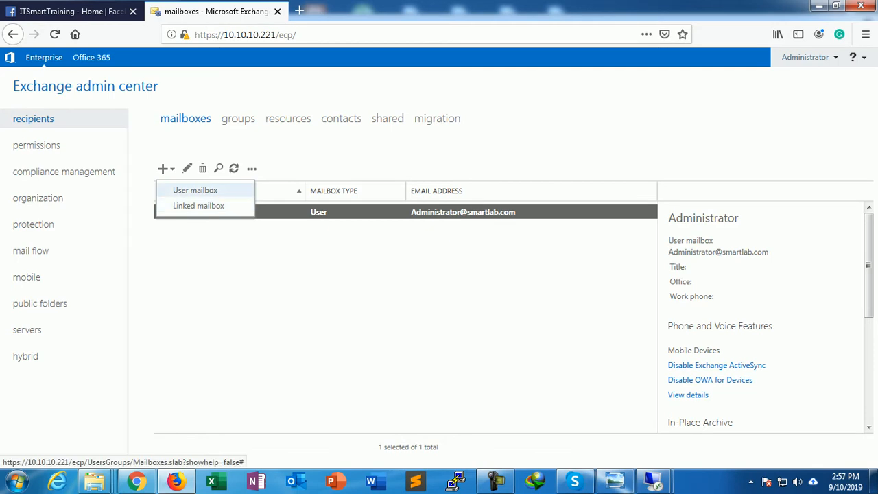
click(195, 190)
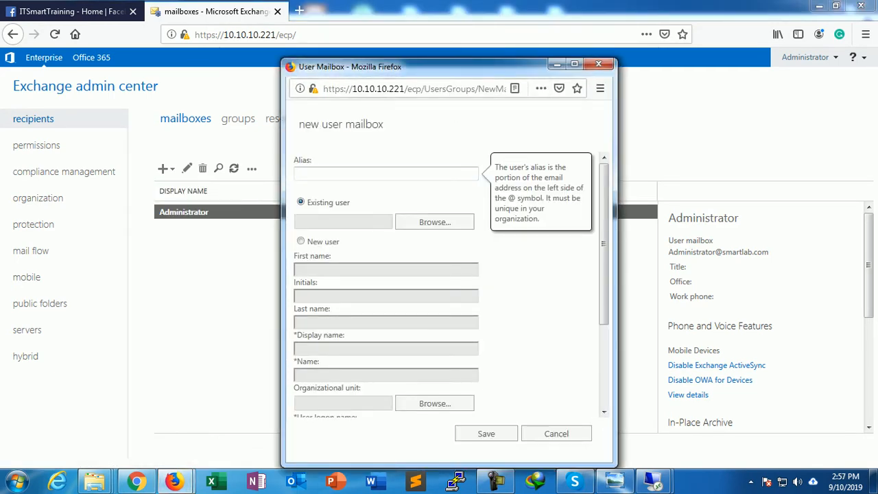
click(576, 64)
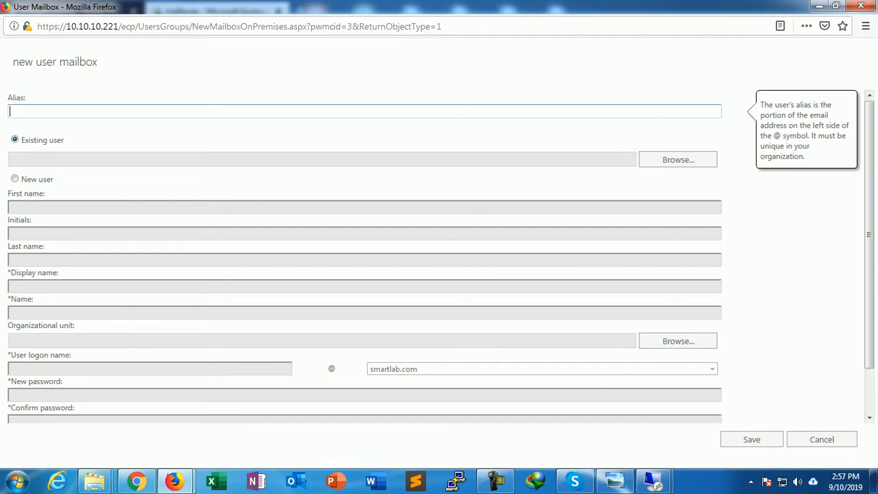
text(user1)
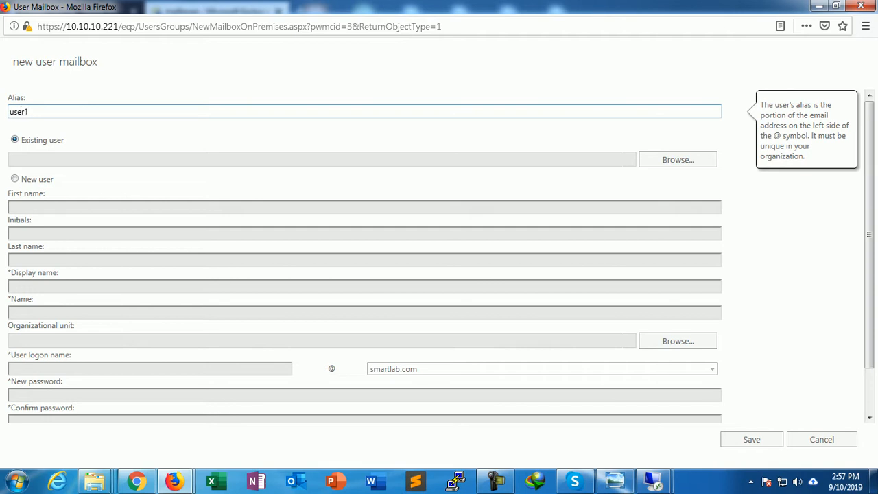
click(14, 178)
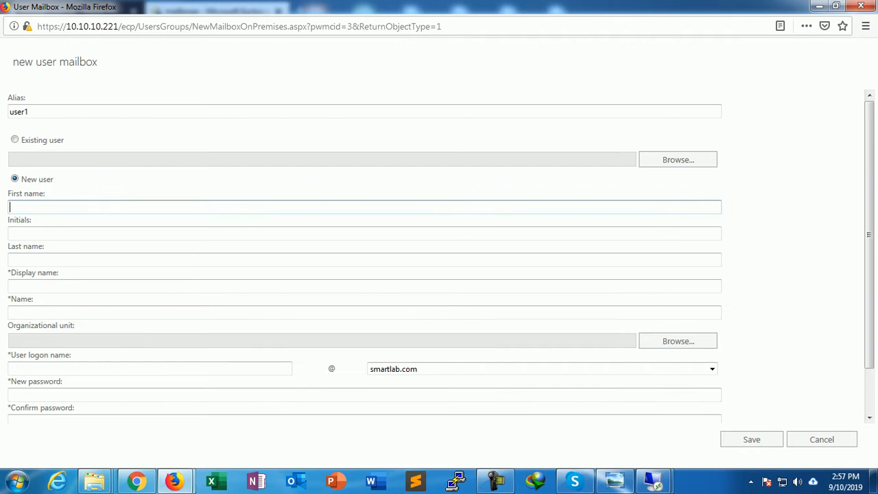
Fill user1's names, logon name and password, then save the mailbox.
text(user1)
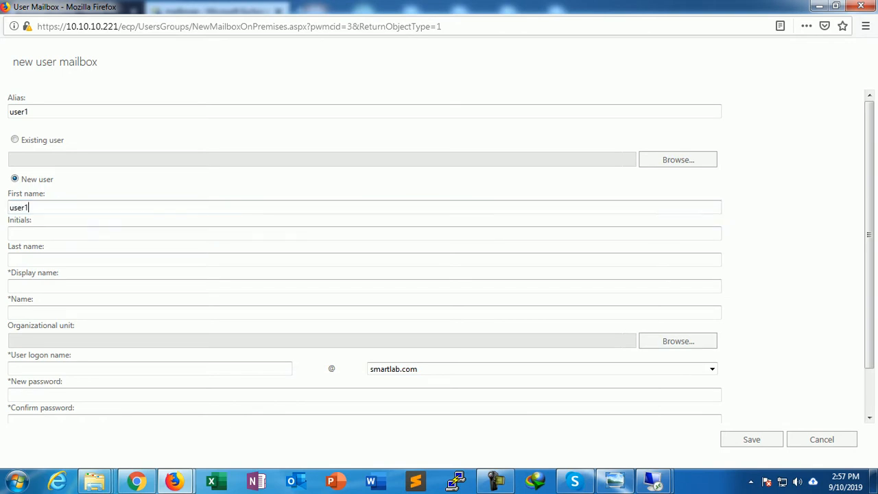
click(364, 271)
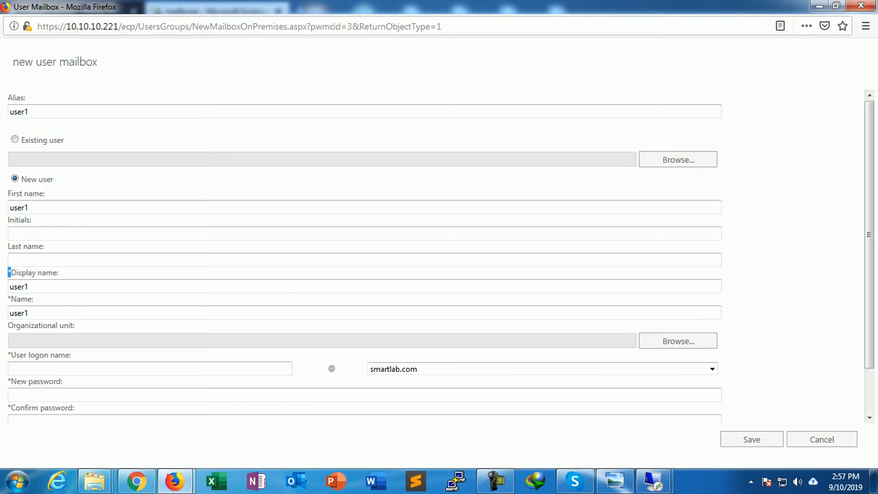
click(149, 367)
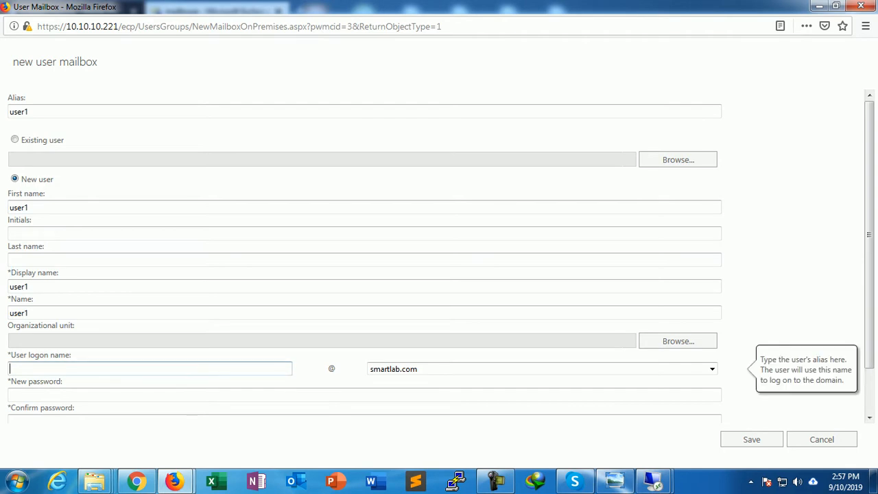
text(user1)
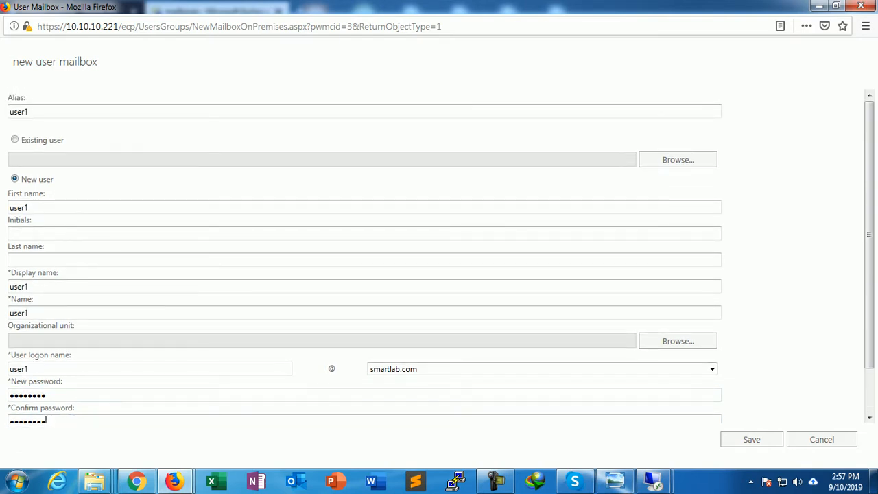
click(752, 439)
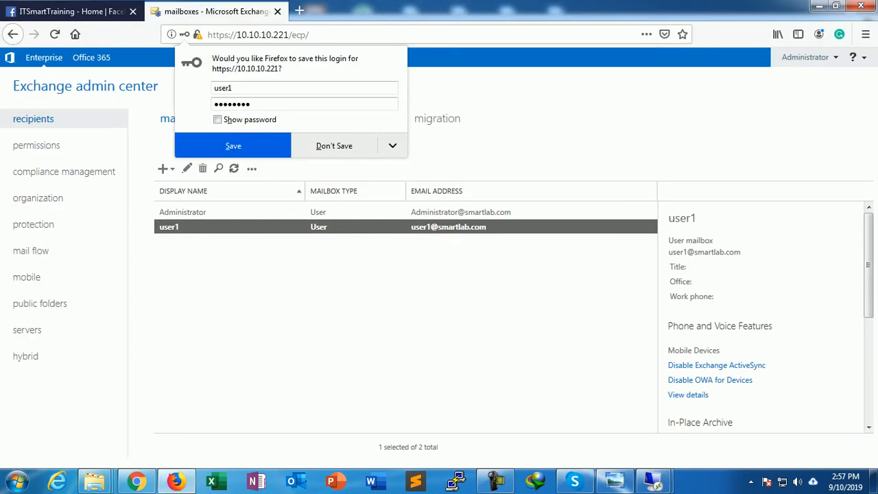
click(335, 146)
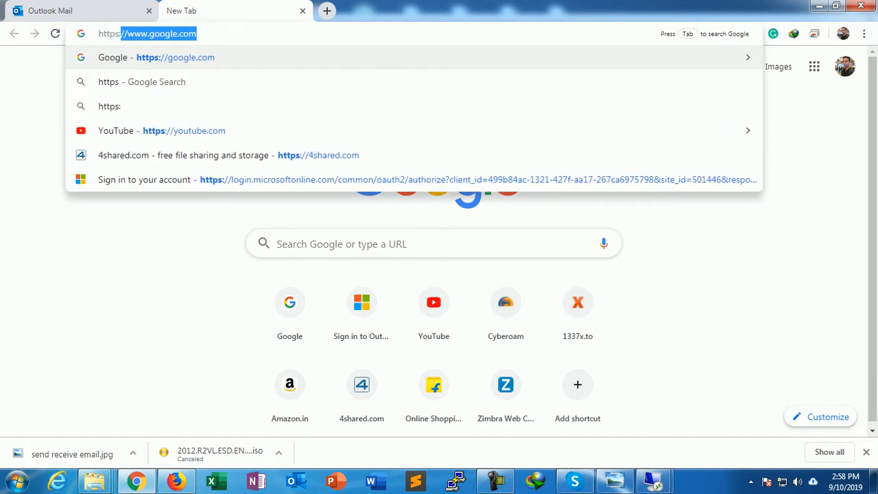
text(https://10.1)
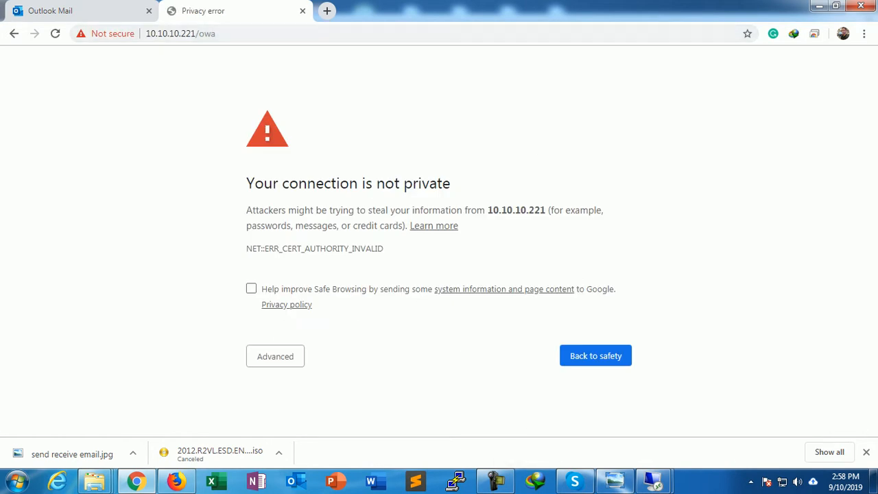
click(274, 357)
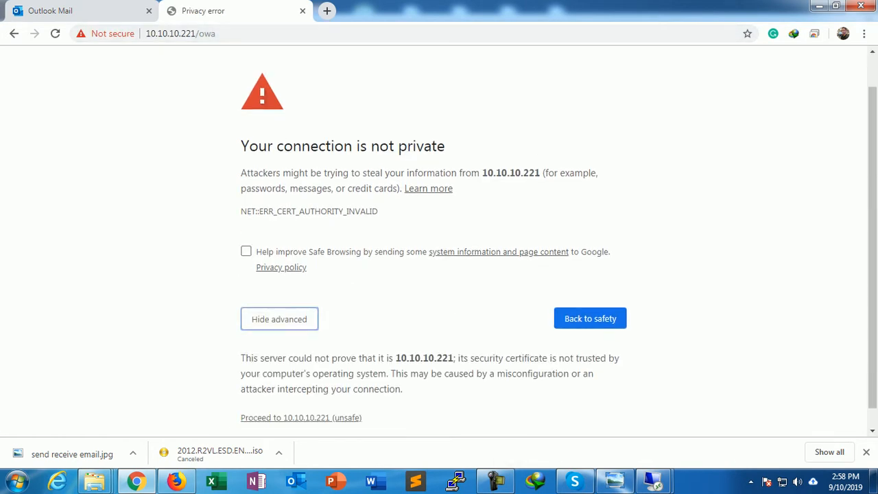
click(284, 417)
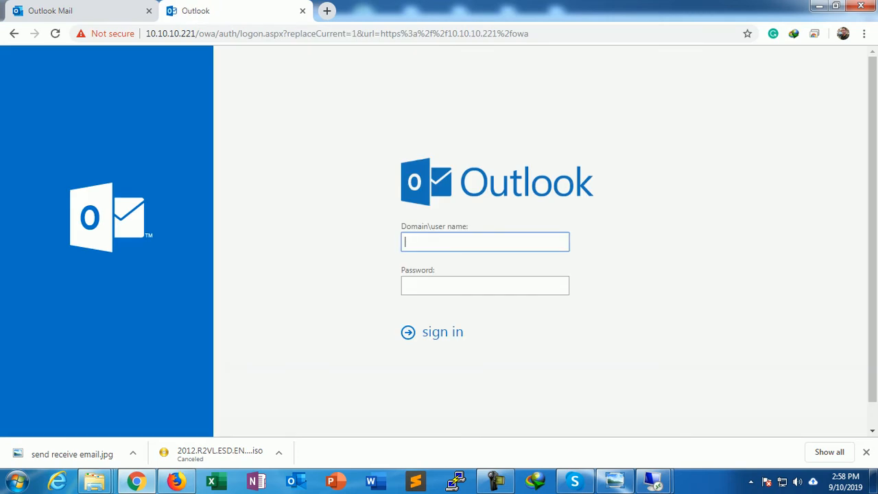
Sign in to Outlook Web App as smartlab\user1 with its password.
text(smartlab\)
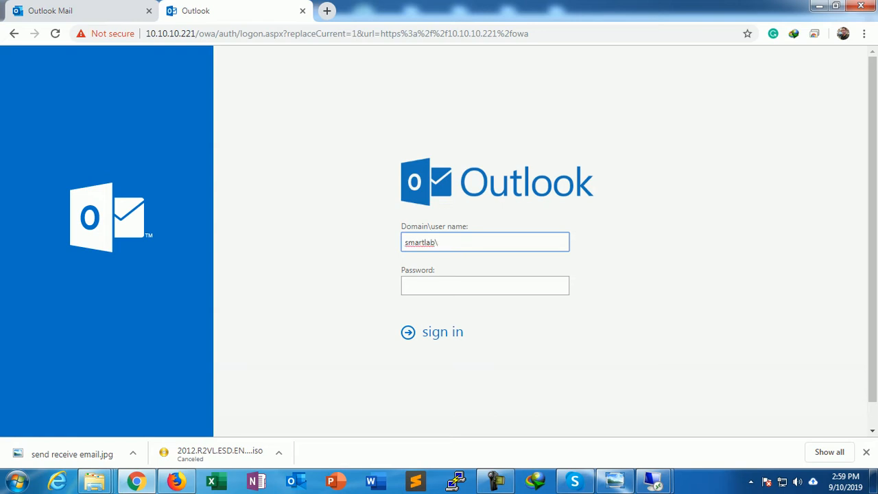
text(user1)
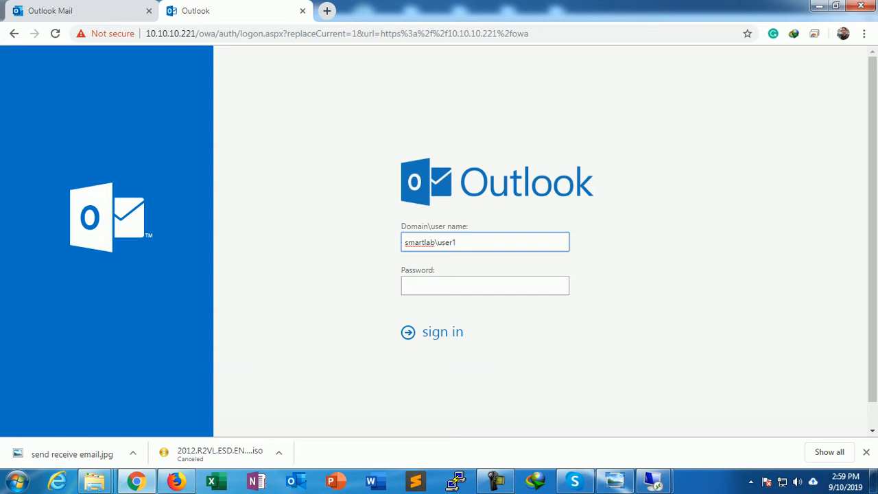
text(•••••)
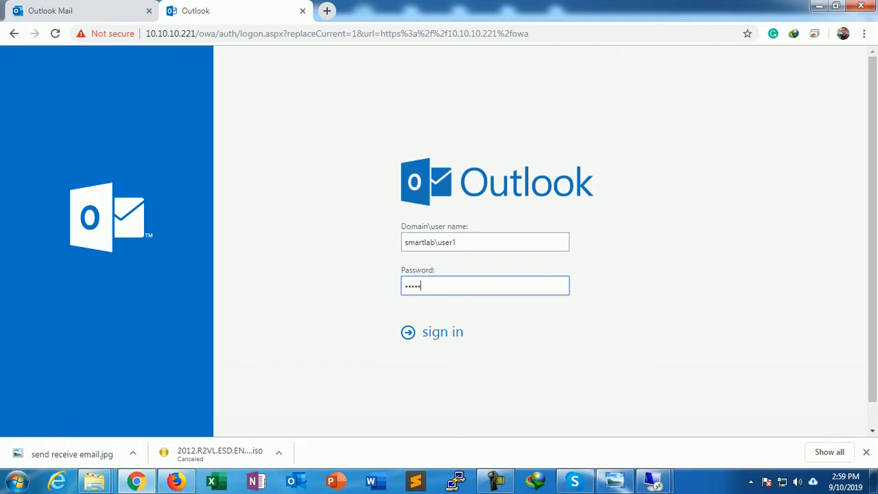
click(442, 331)
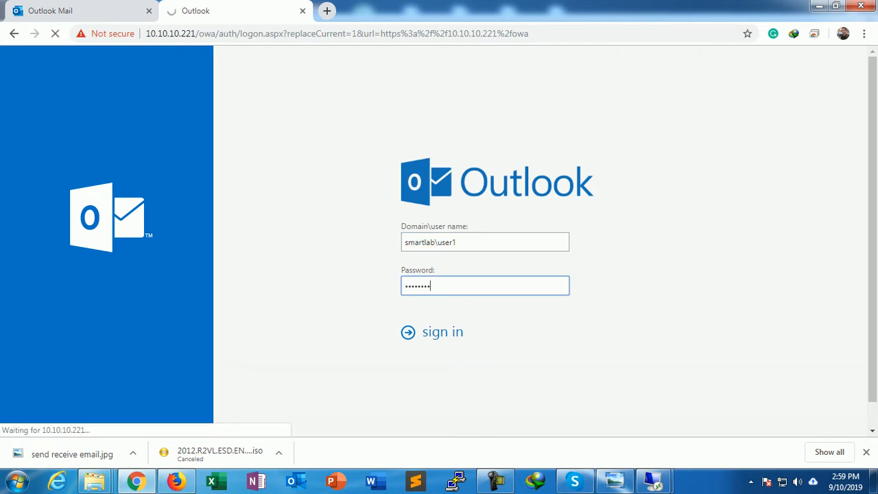
Keep English (India), pick the UTC+05:30 Chennai time zone and save the setup.
click(441, 331)
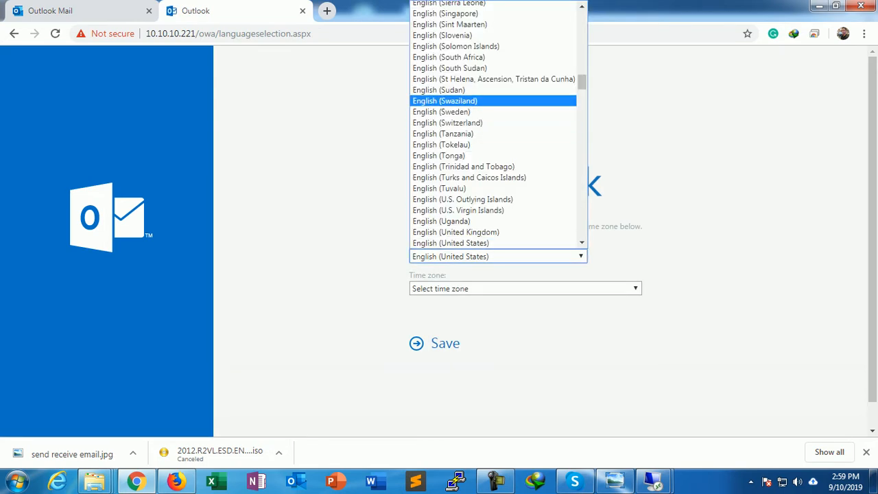
scroll(down, 3)
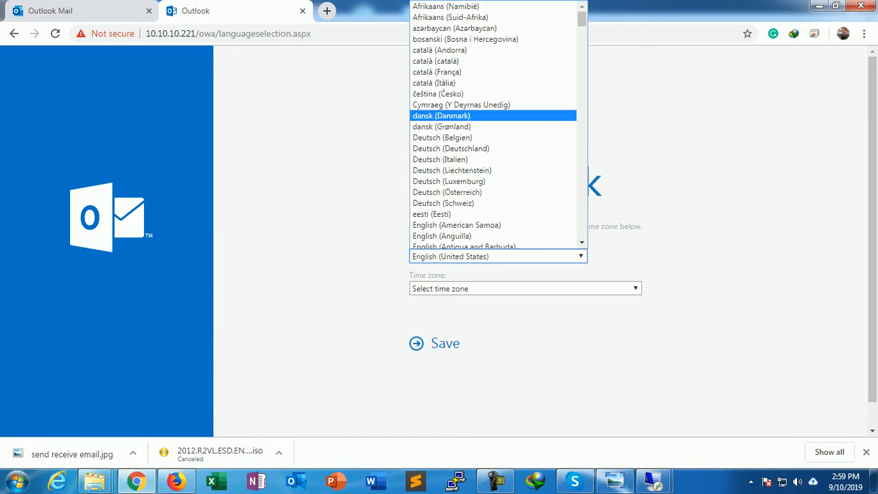
scroll(down, 3)
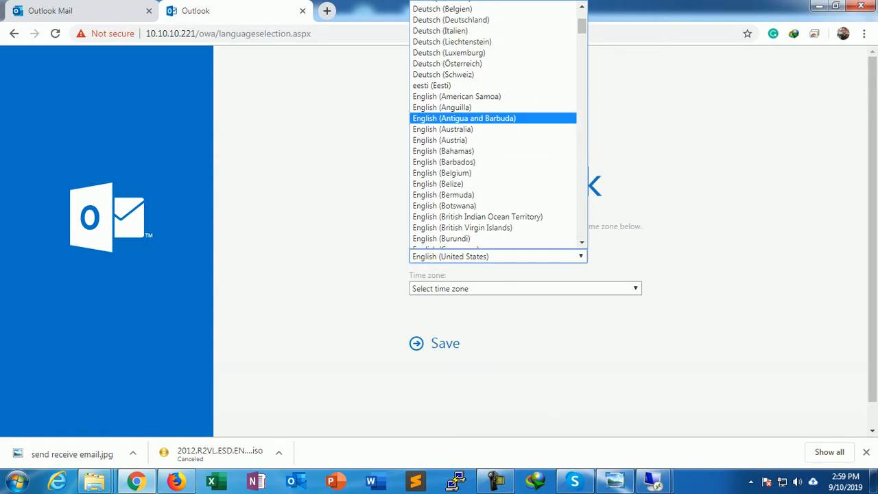
scroll(down, 3)
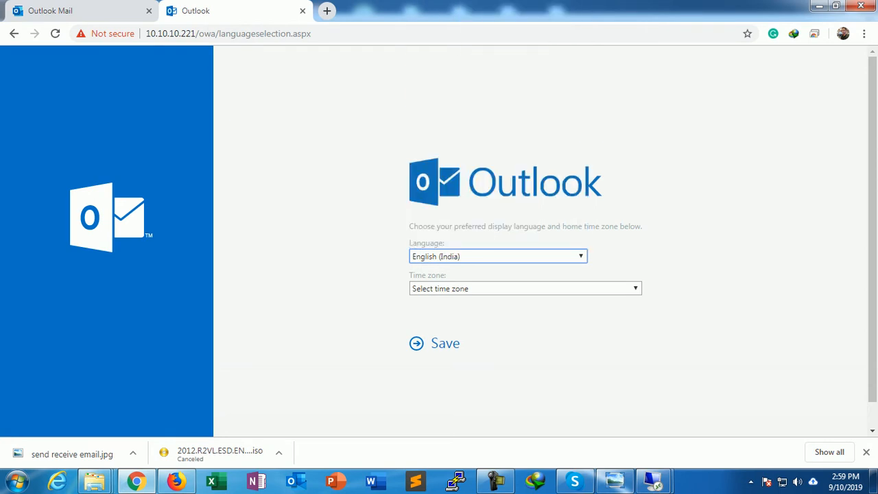
click(524, 288)
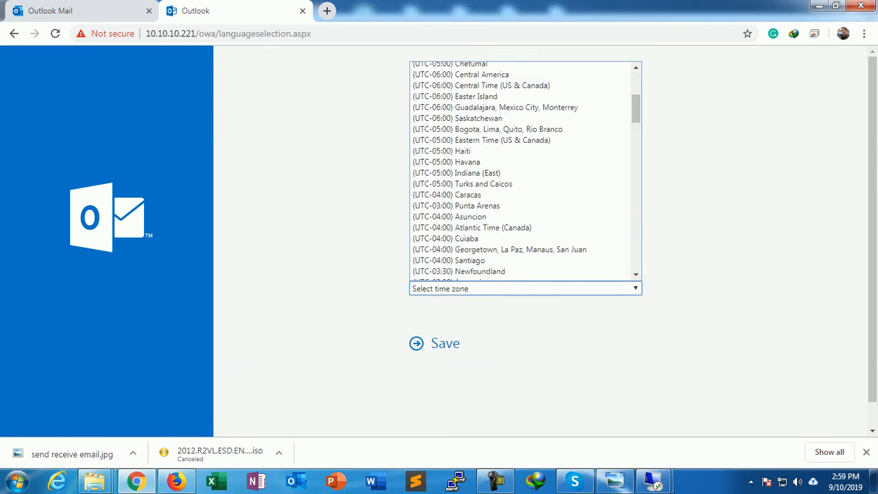
scroll(down, 3)
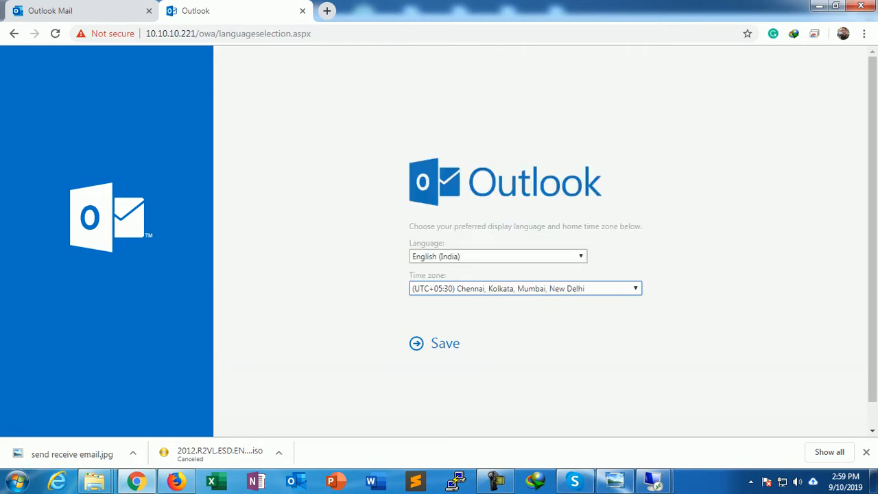
click(446, 343)
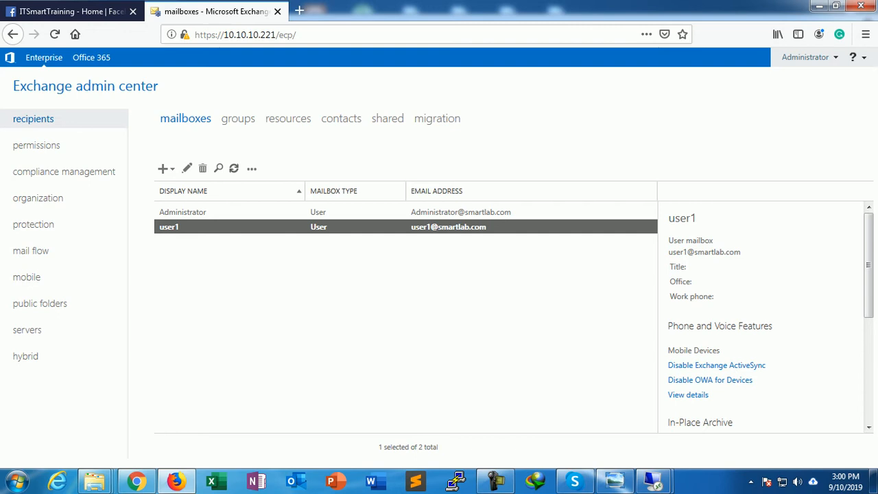
mouse_move(647, 479)
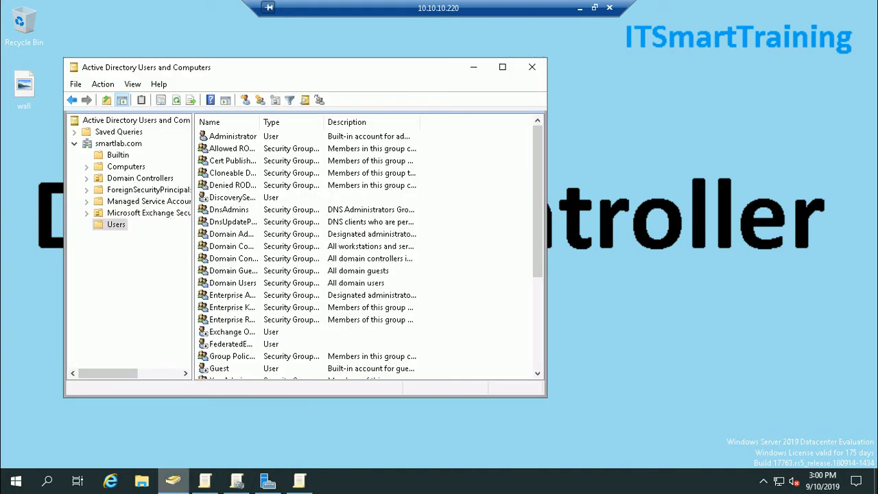
Launch Active Directory Users and Computers via dsa.msc and start a new user user2.
click(533, 65)
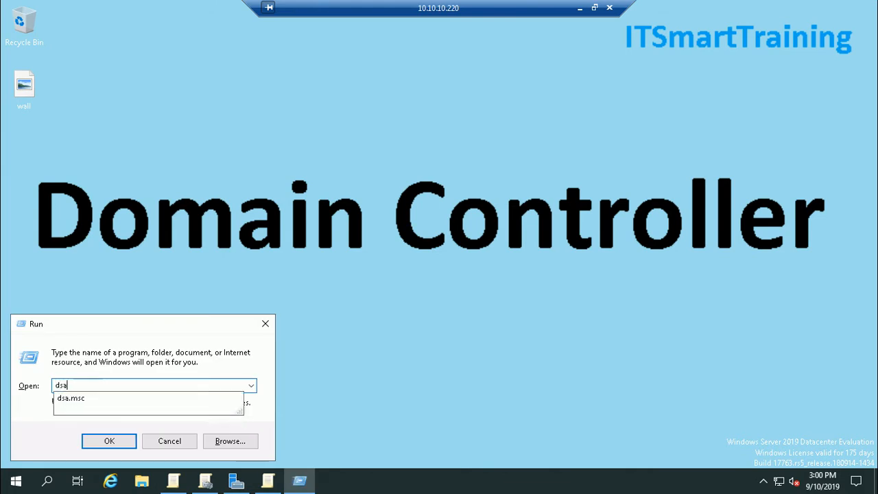
click(107, 440)
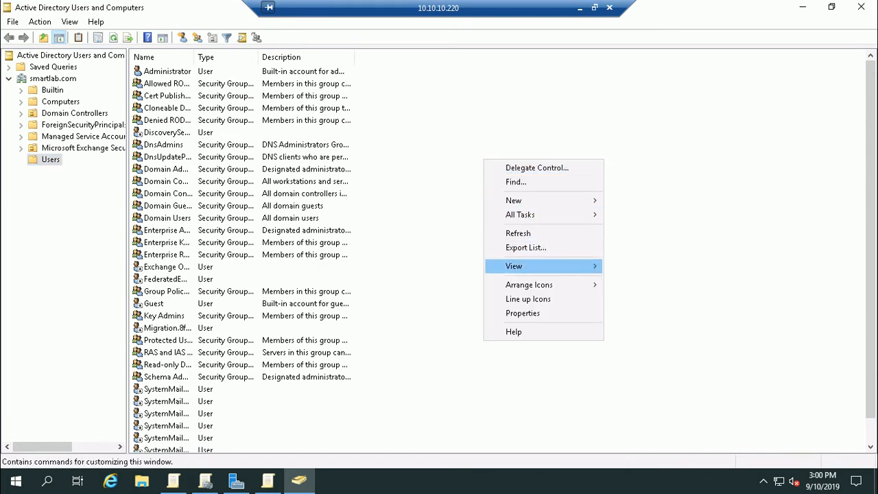
click(513, 200)
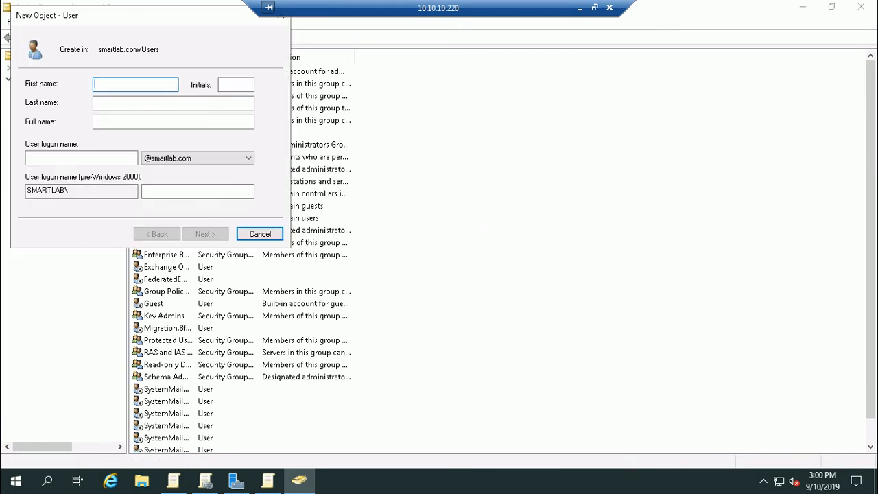
text(user2)
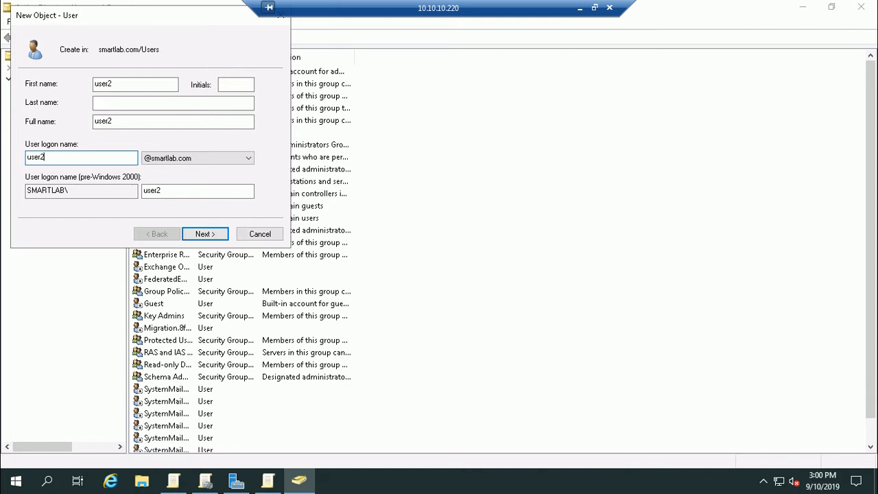
Enter and confirm user2's password and continue past the password step.
click(204, 234)
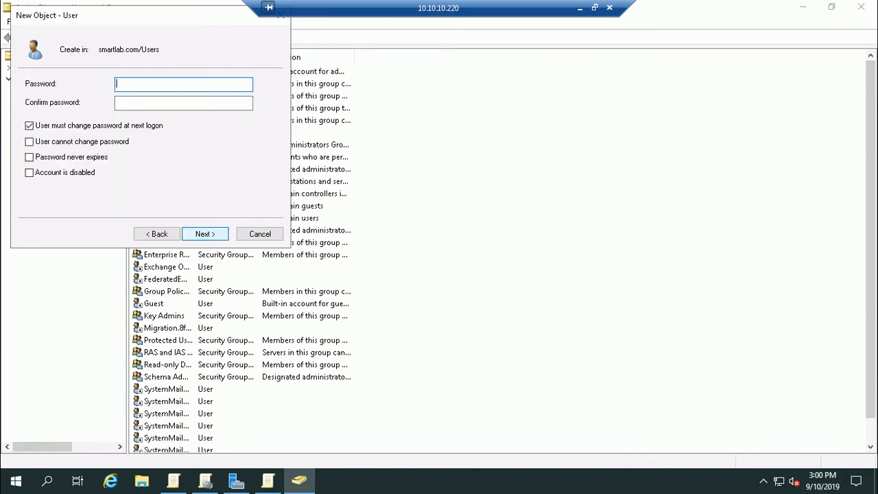
text(password)
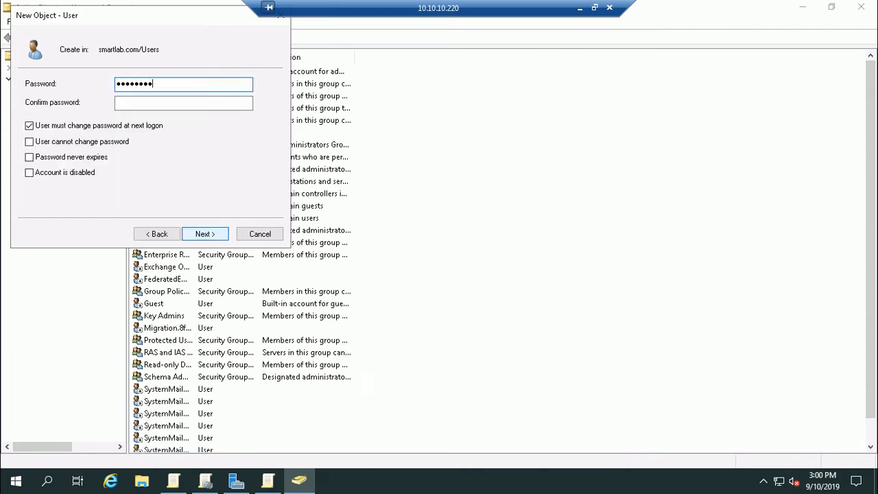
text(••••••)
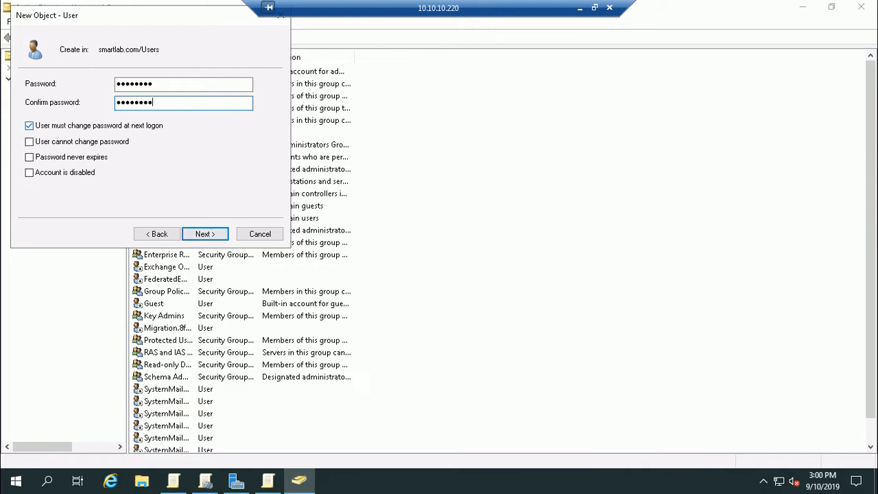
click(25, 156)
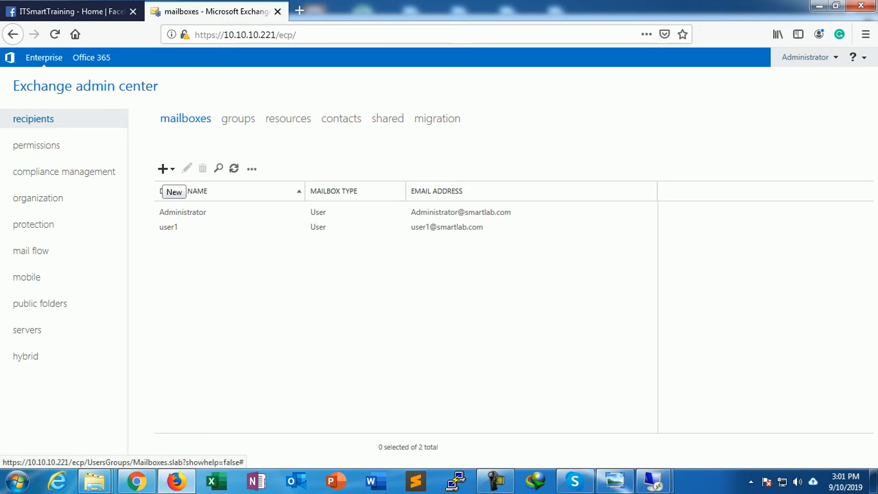
Create a user mailbox for the existing account user2 and save it.
click(162, 167)
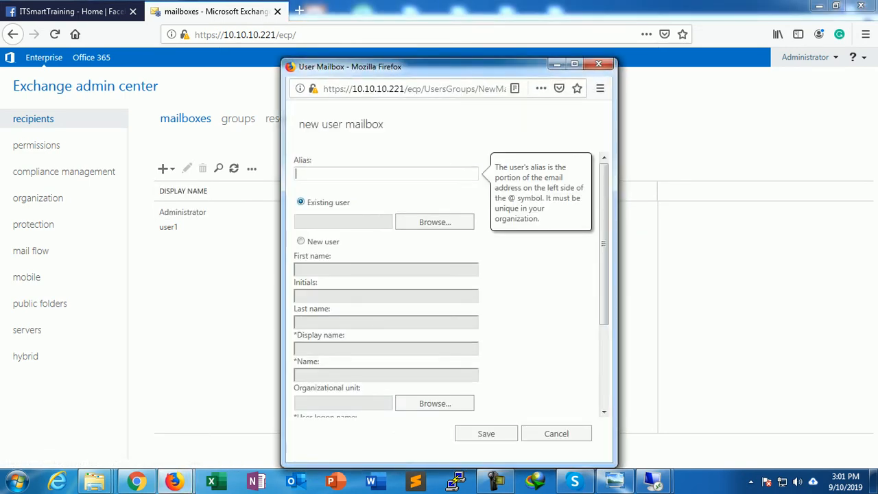
click(434, 221)
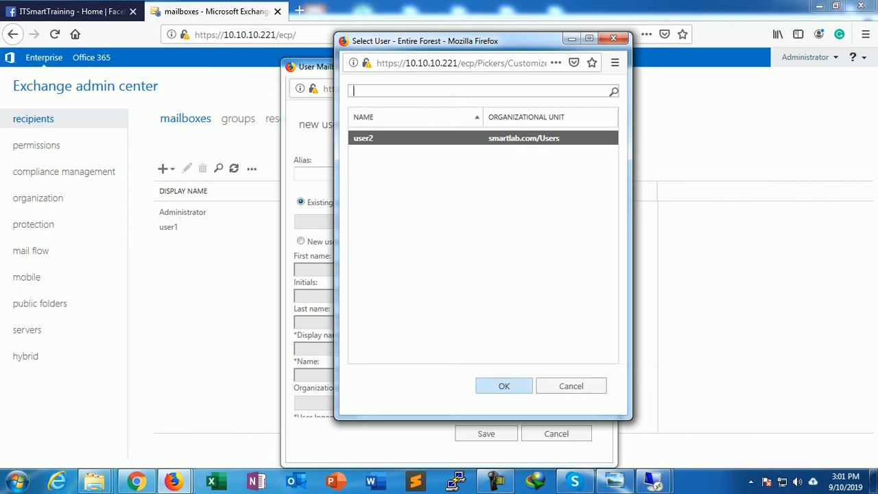
click(505, 385)
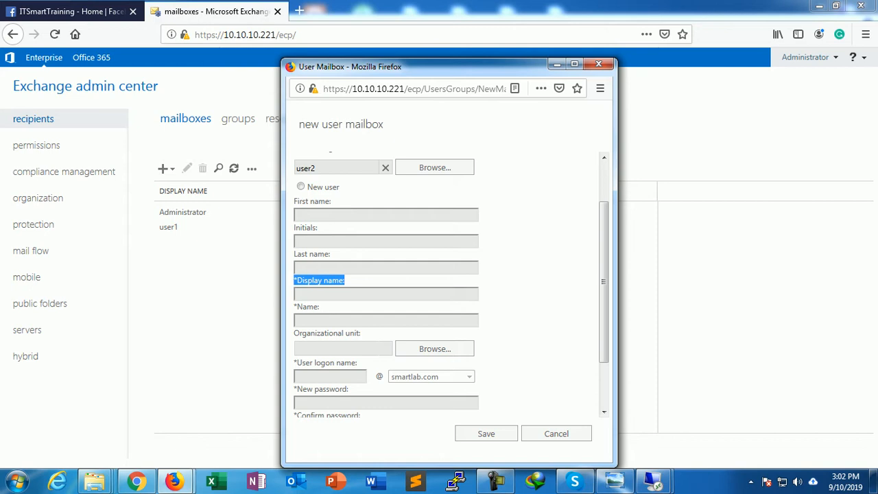
click(486, 433)
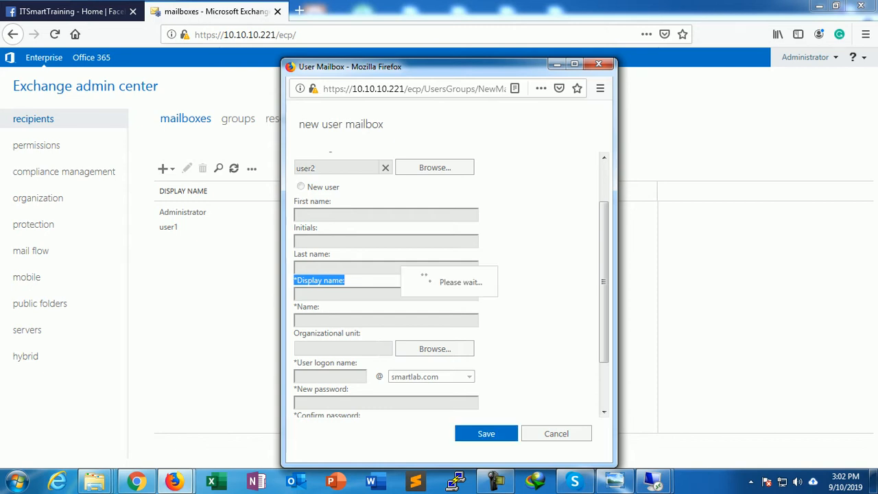
click(485, 433)
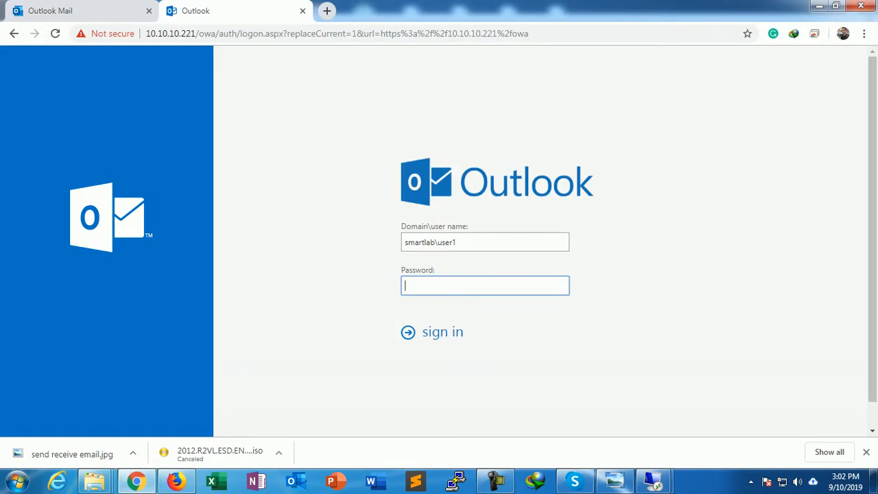
Sign in to Outlook Web App as smartlab\user2 with its password.
text(smartlab\user2)
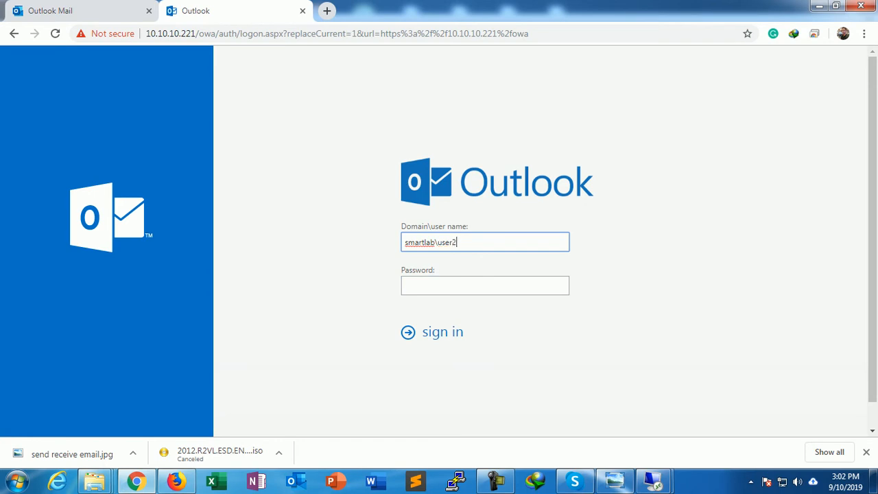
click(484, 285)
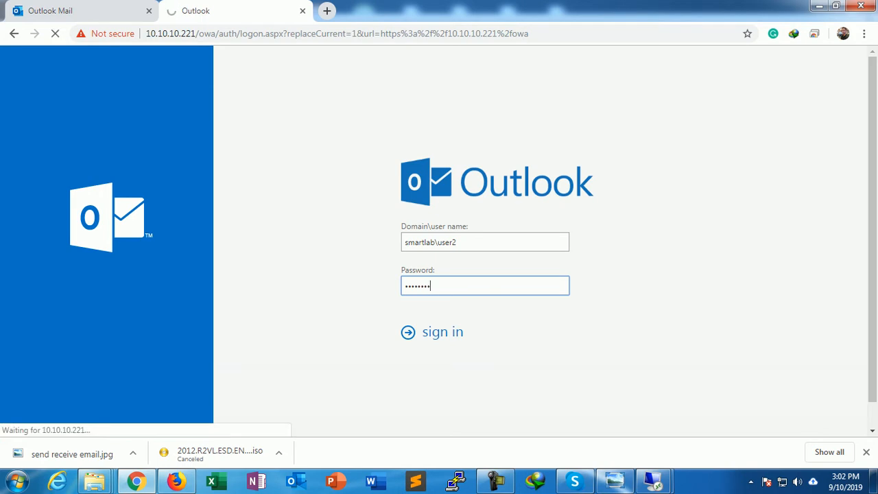
click(442, 331)
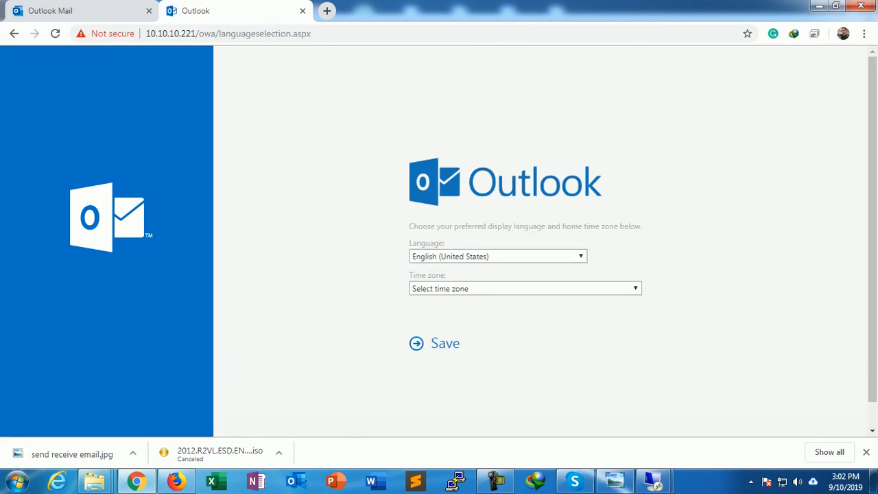
Keep English (India), choose the UTC+05:30 Chennai time zone and save.
click(496, 256)
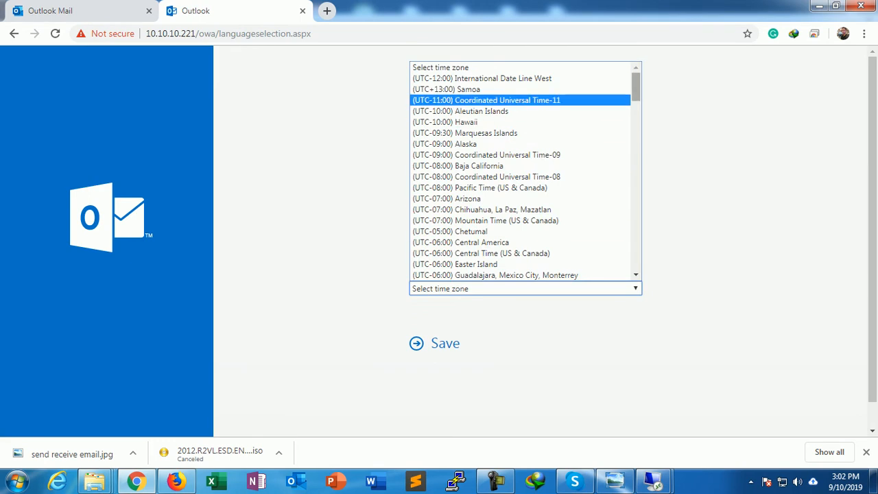
click(524, 288)
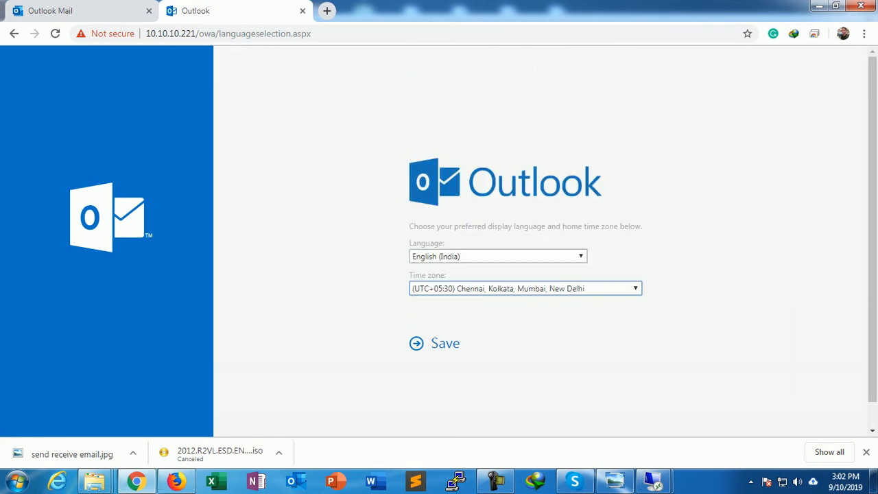
click(444, 342)
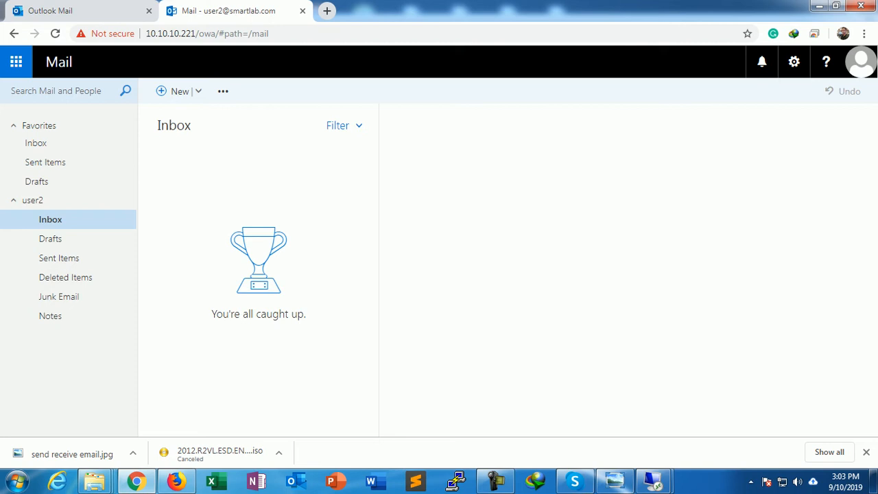
mouse_move(653, 480)
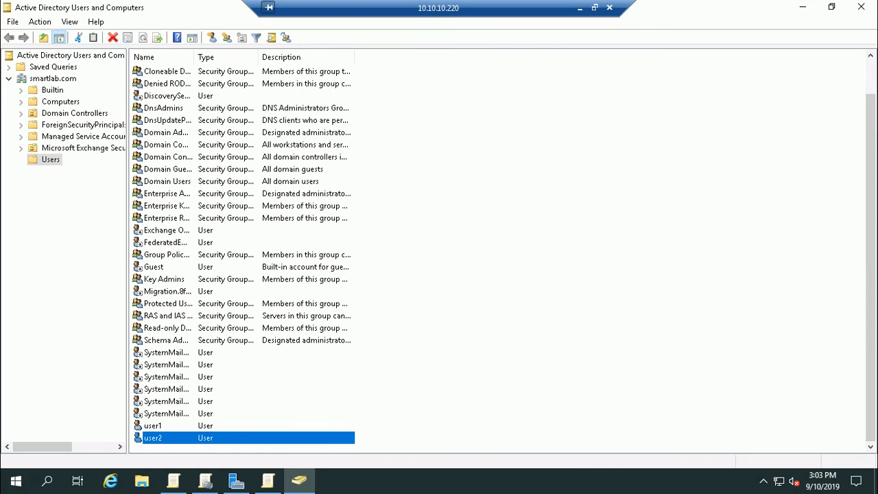
click(153, 426)
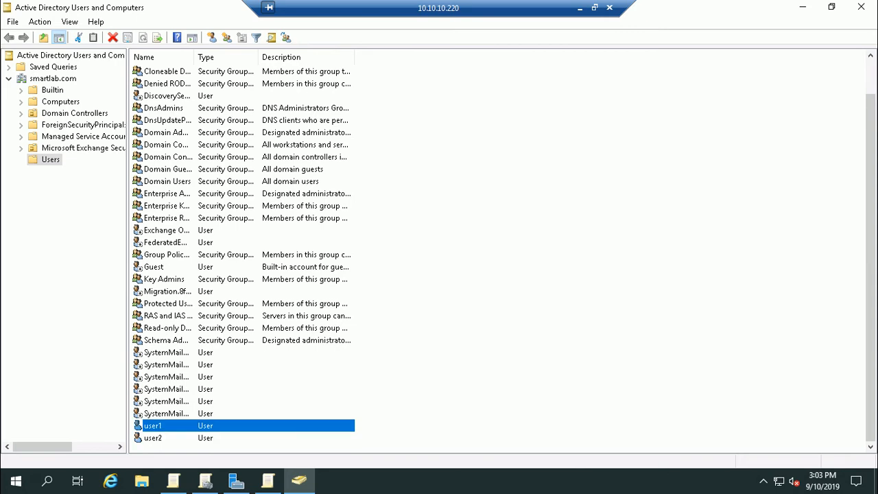
click(153, 437)
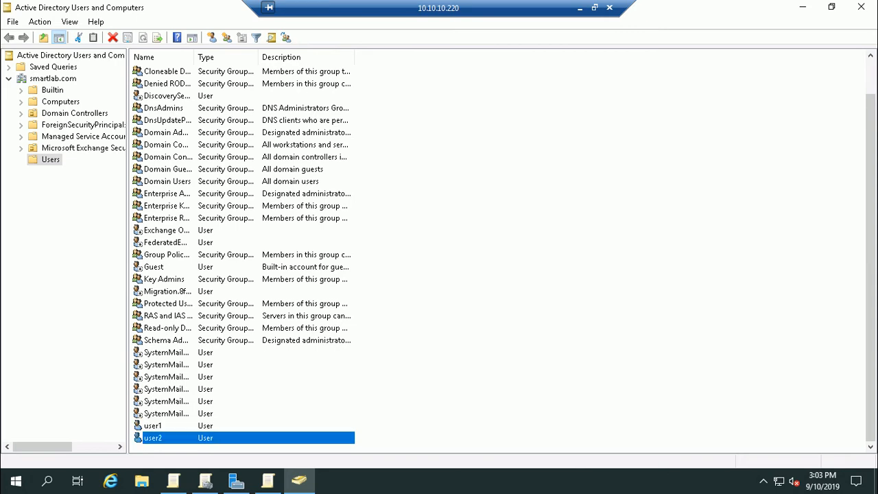
click(156, 426)
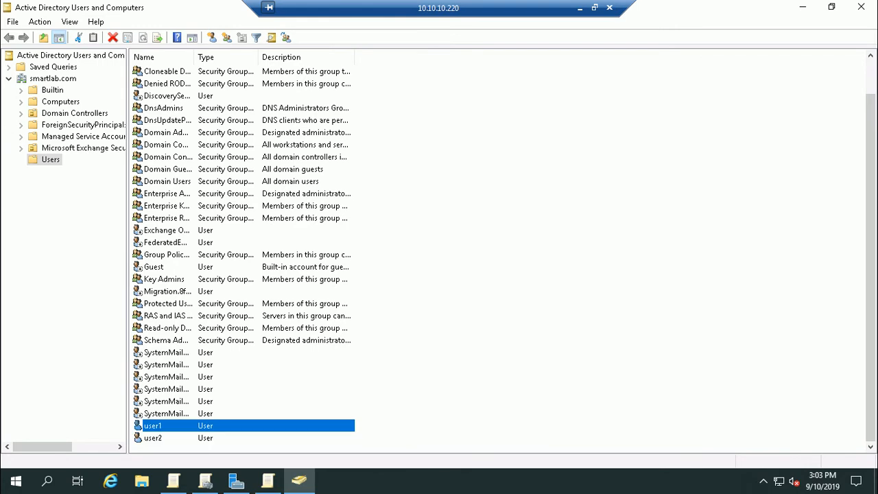
click(154, 438)
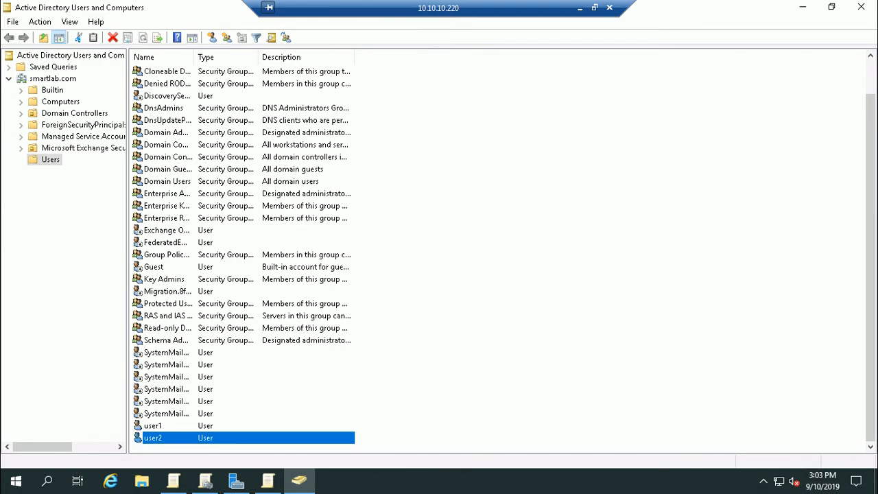
mouse_move(304, 341)
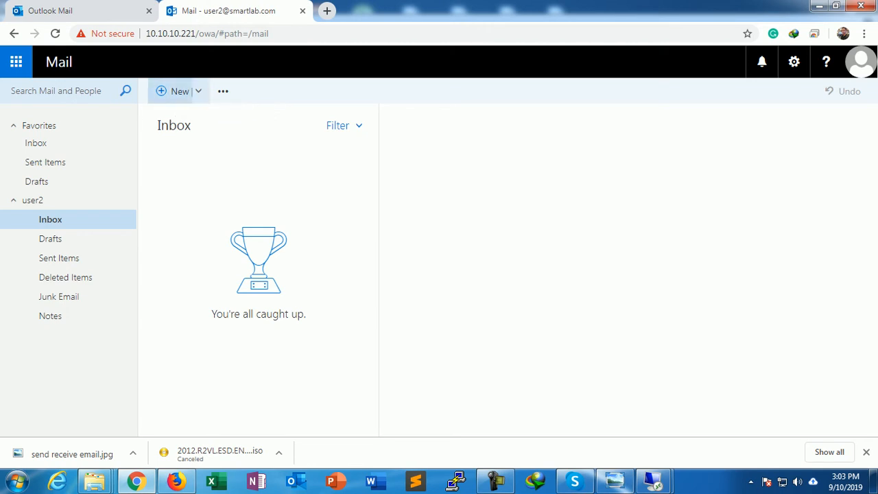
click(175, 91)
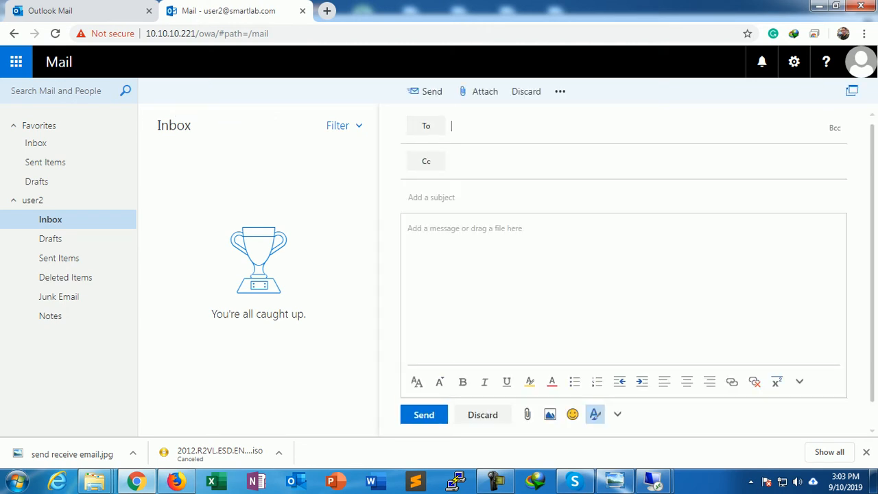
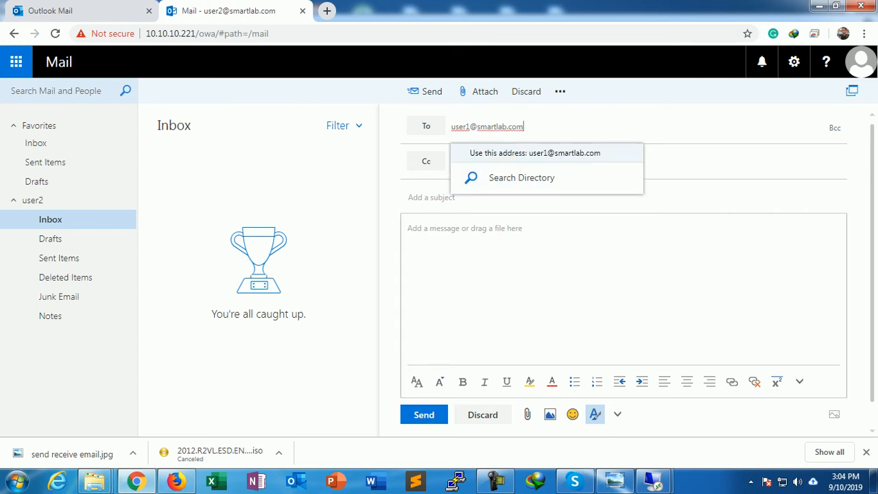
click(535, 152)
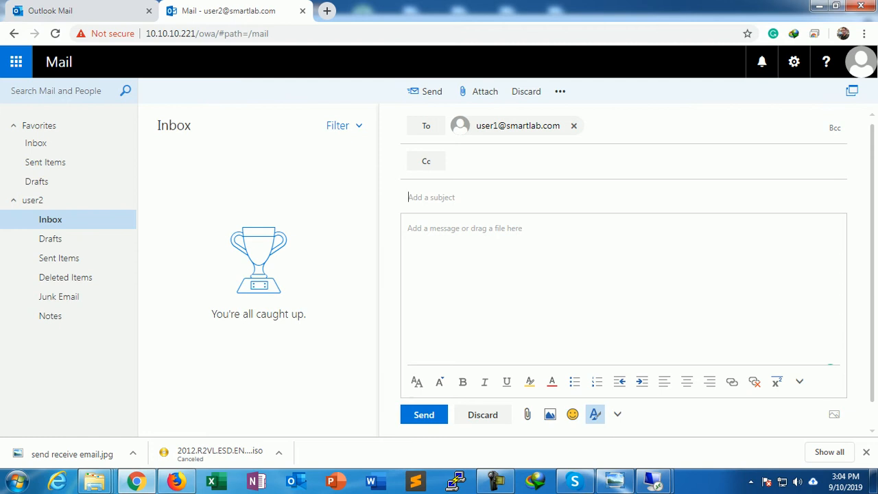
text(test)
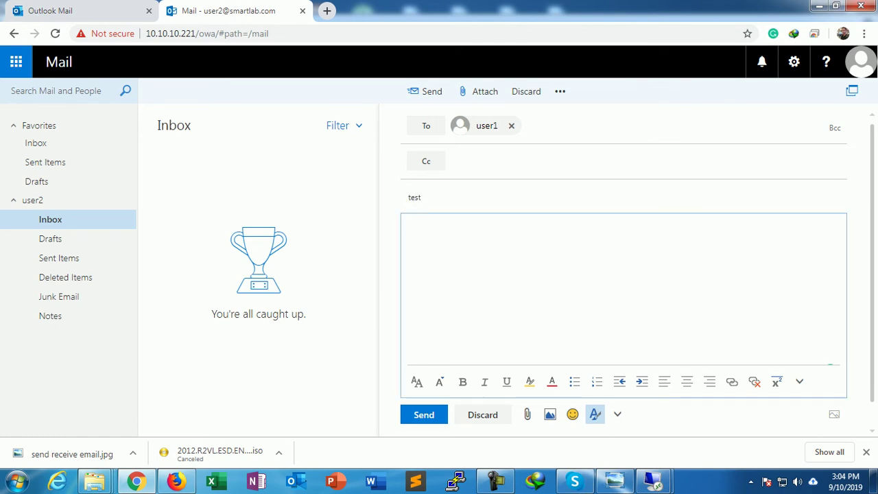
text(test)
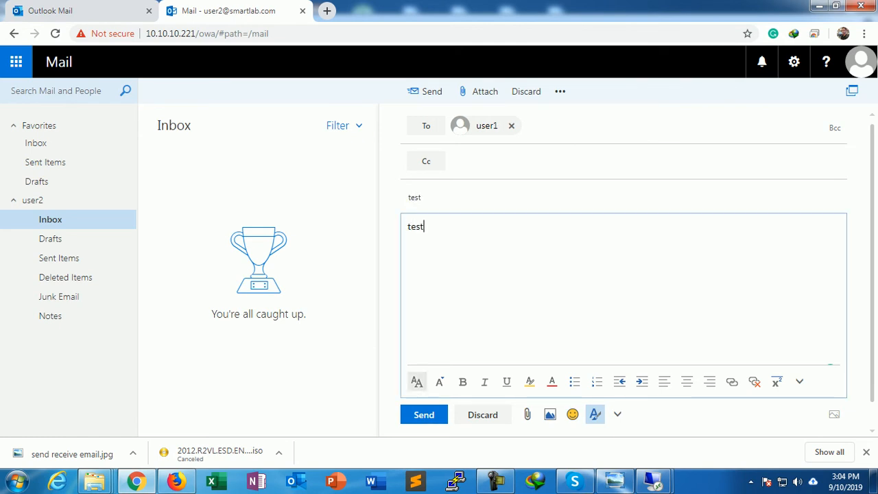
click(422, 414)
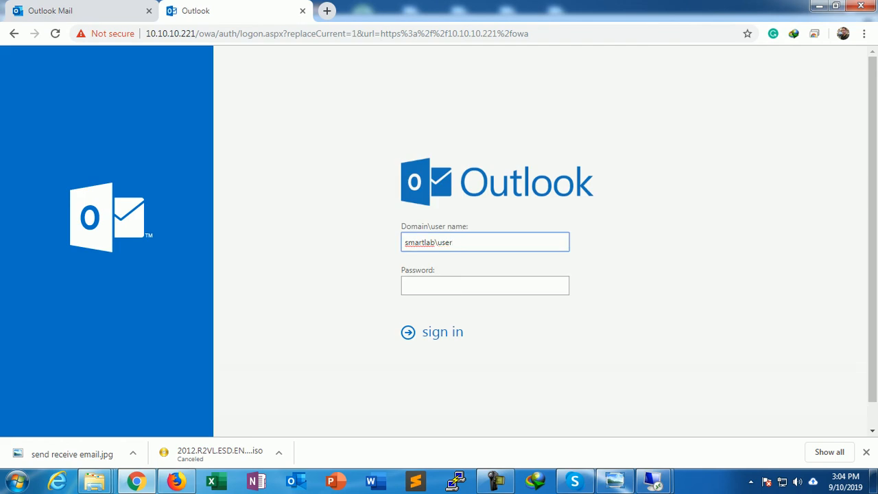
Sign in as smartlab\user1 and load the Inbox.
text(•)
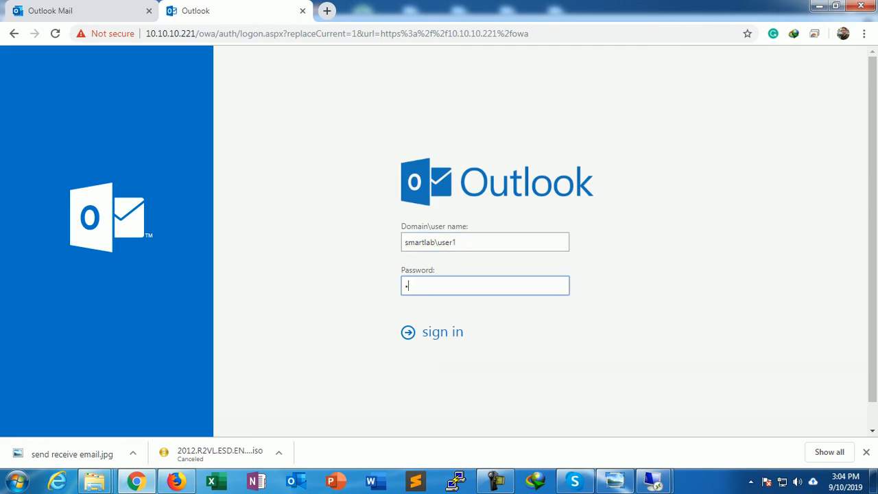
click(442, 332)
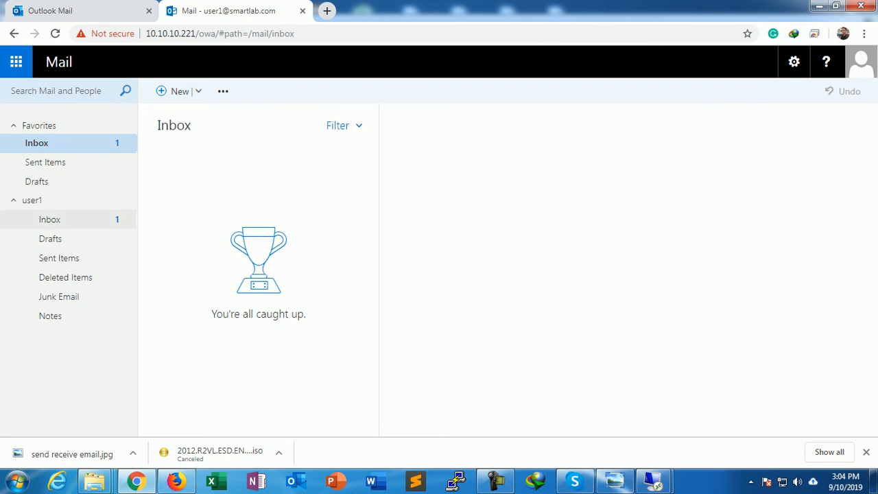
click(49, 220)
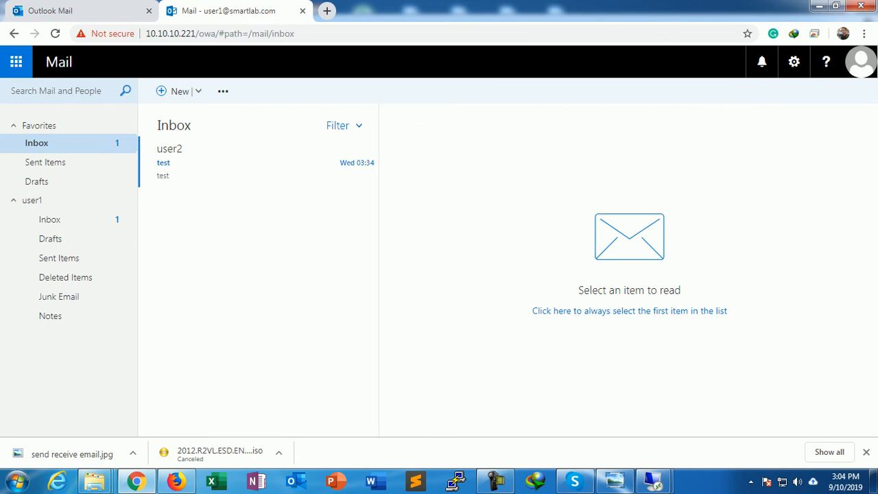
Check Sent Items and return to the Inbox to confirm the test message from user2.
click(47, 162)
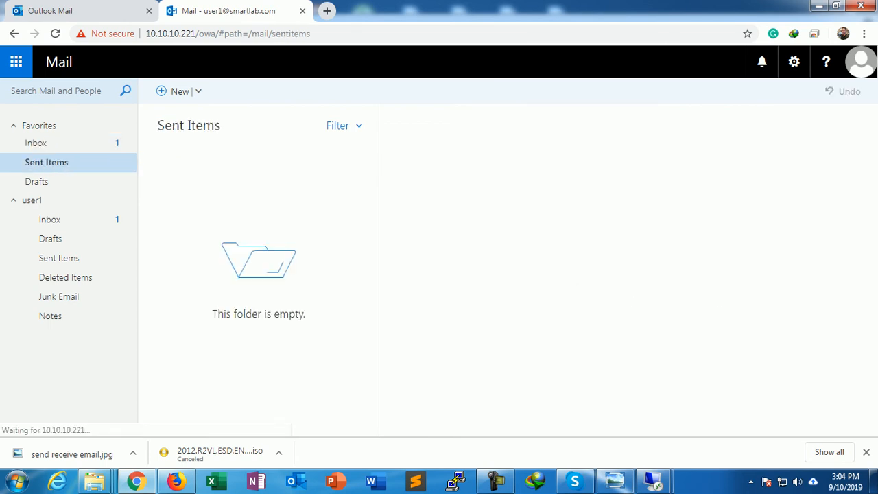
click(49, 219)
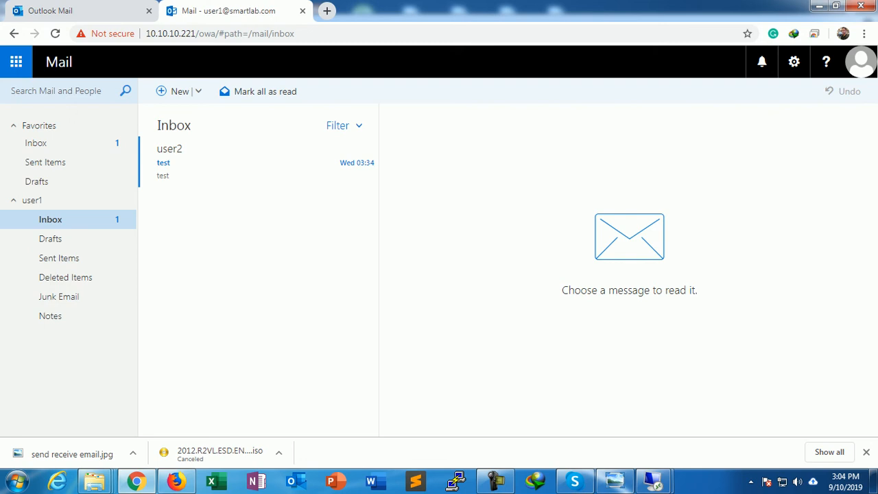
click(36, 142)
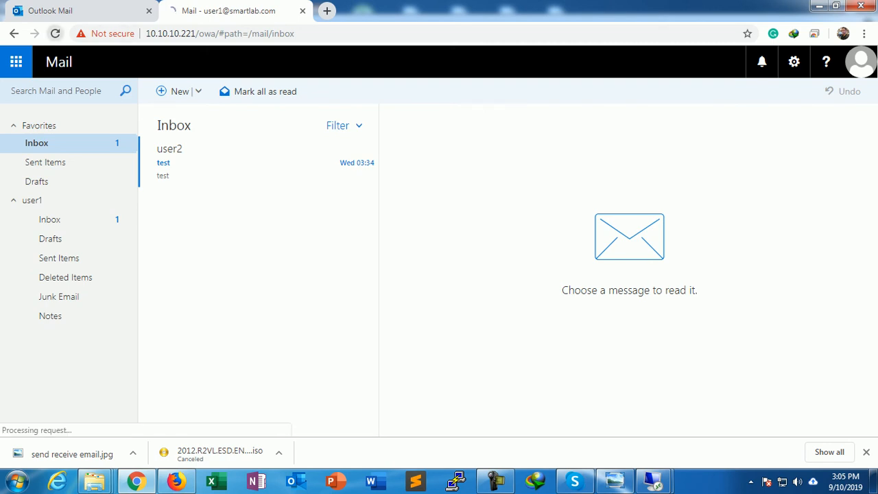
click(49, 219)
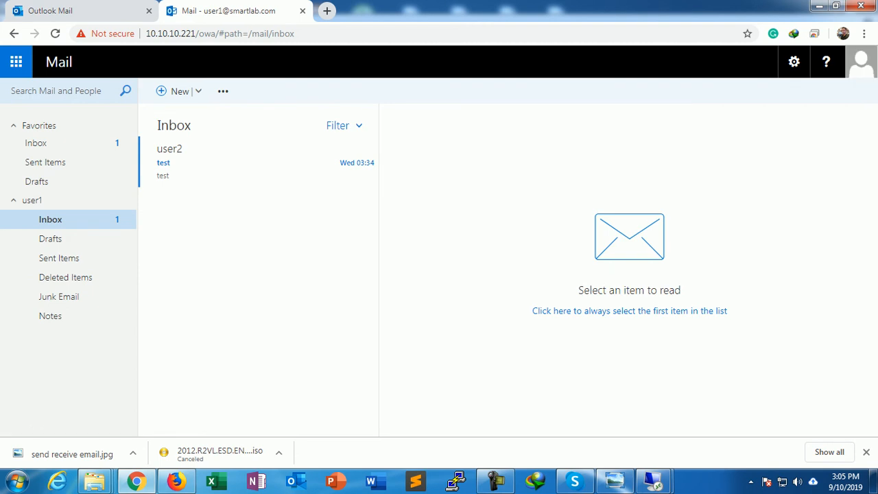
click(62, 455)
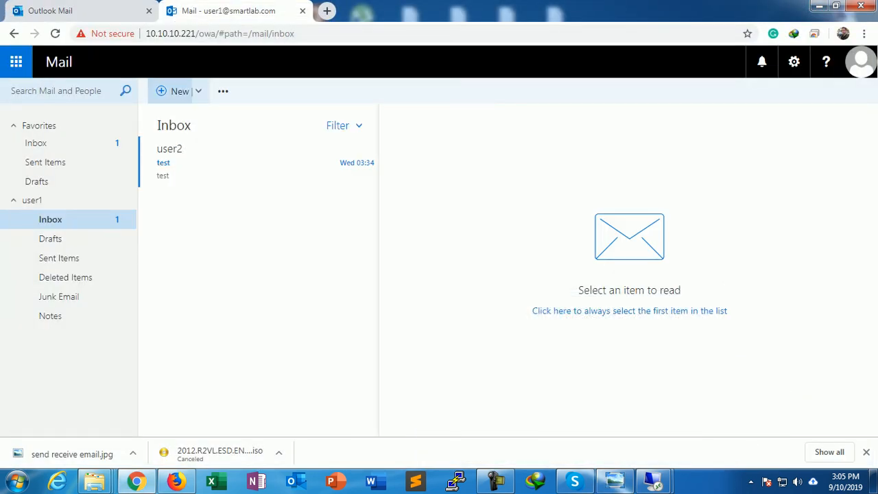
click(174, 91)
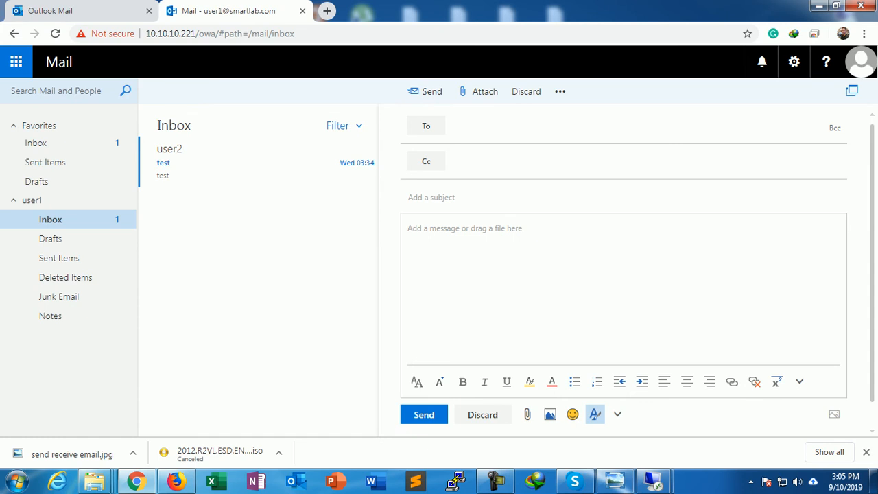
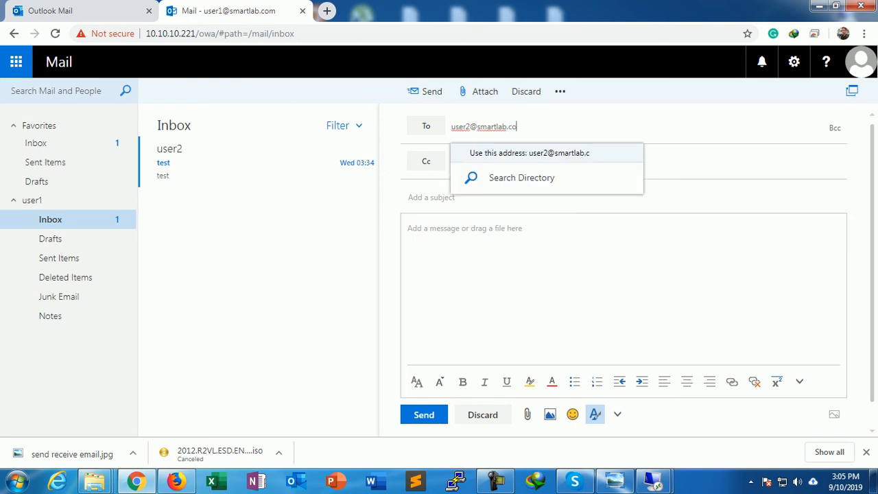
click(549, 153)
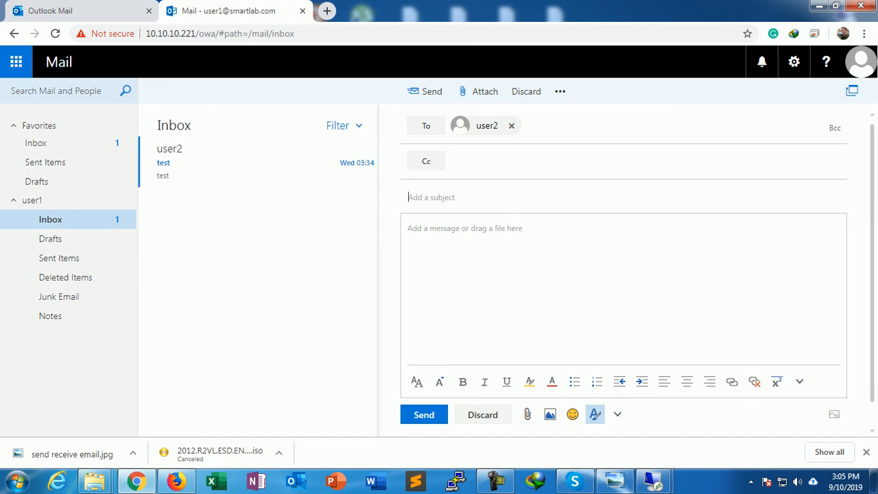
text(test)
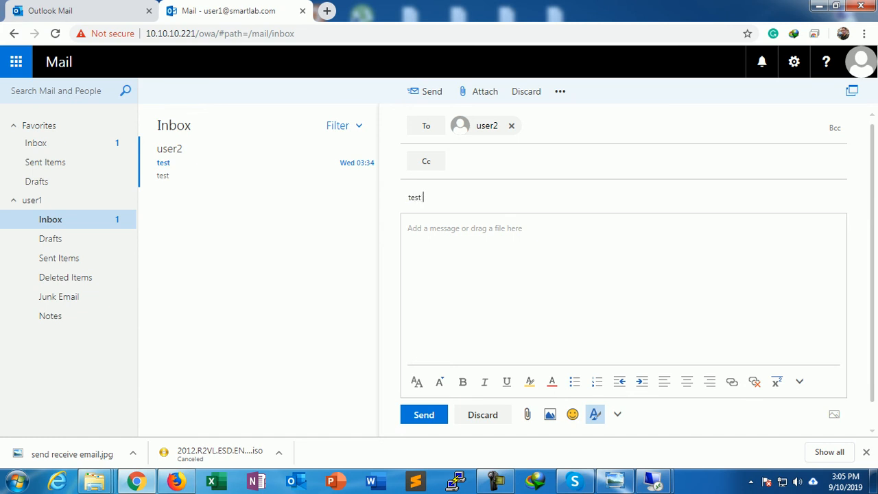
text(smartla)
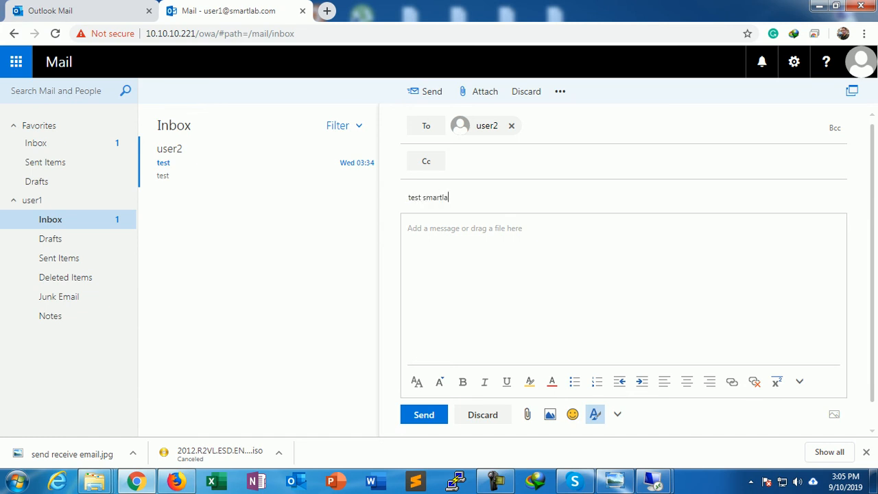
click(624, 288)
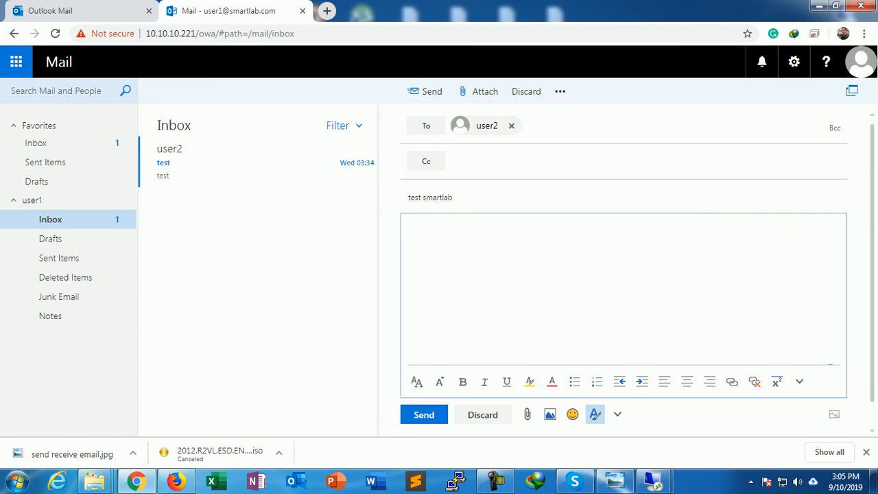
text(test s)
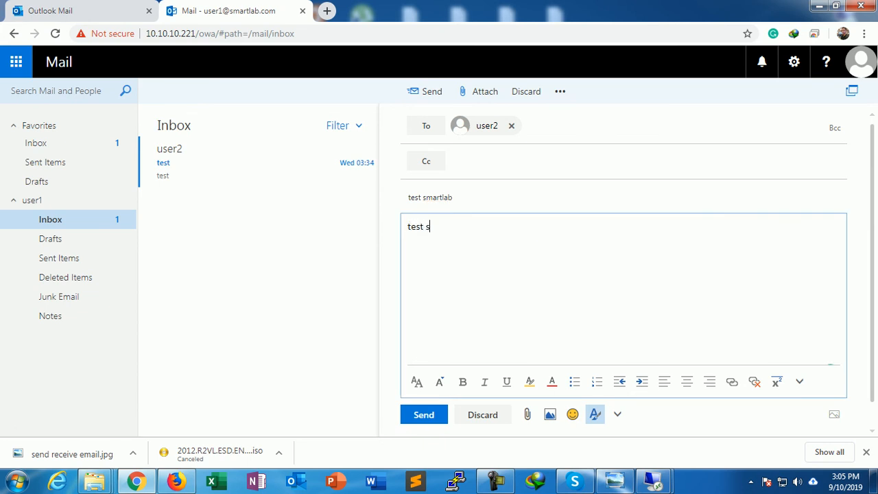
text(martlab)
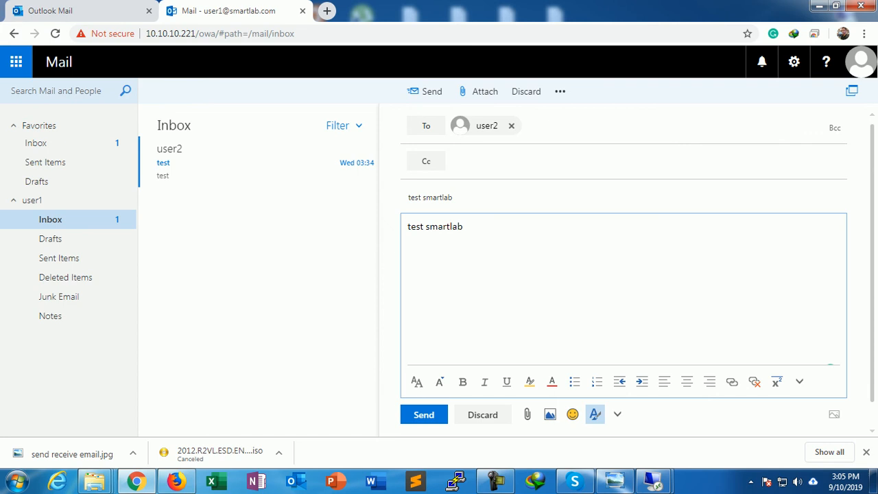
click(423, 414)
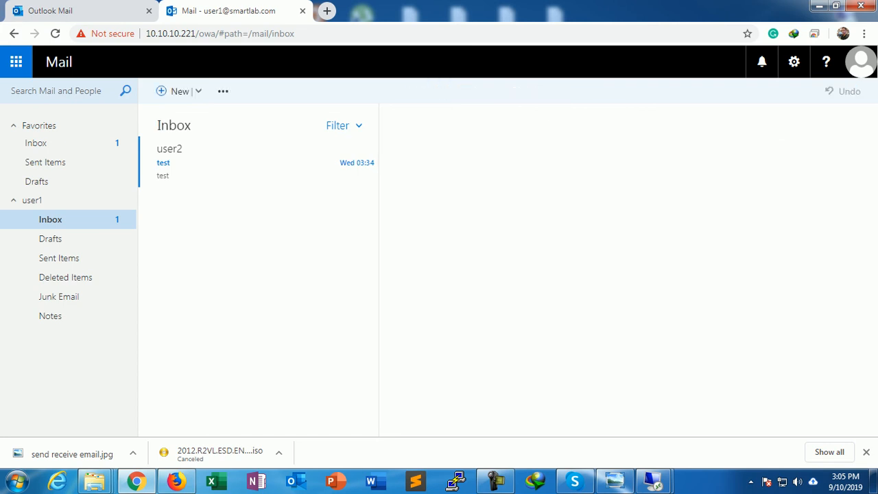
Sign out of user1's mailbox from the account menu.
click(860, 61)
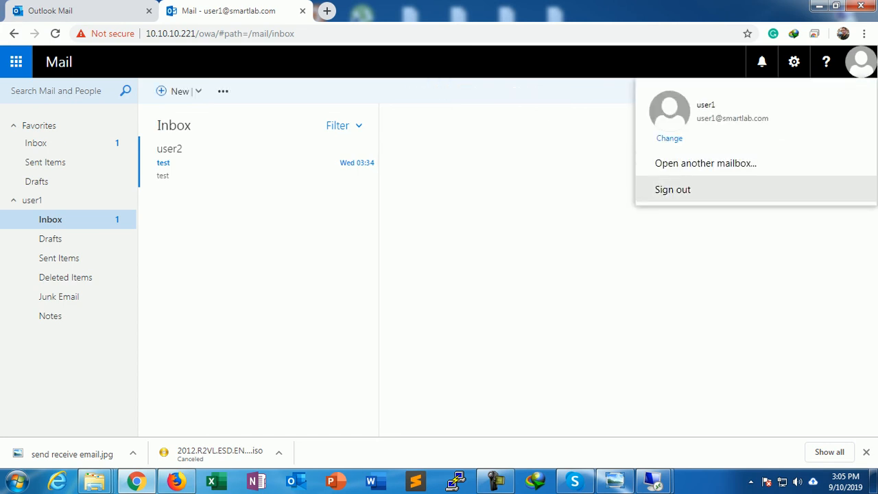
click(671, 190)
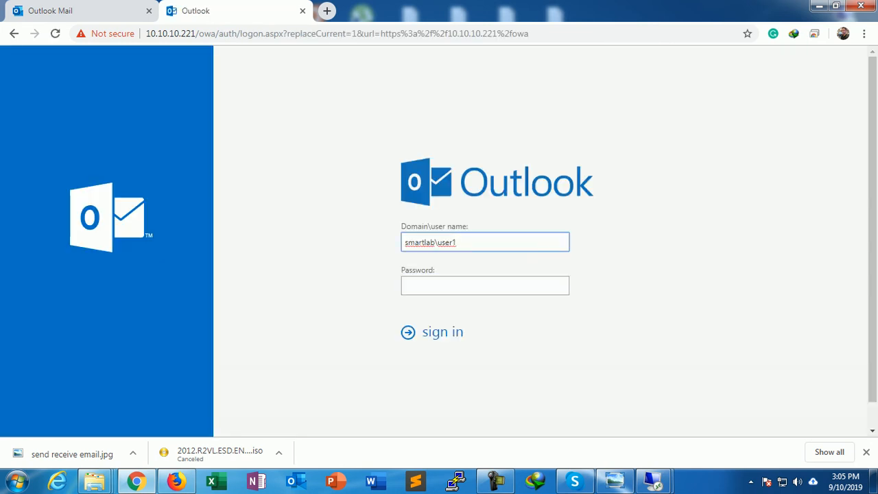
Sign in to Outlook Web App as smartlab\user2 and view the 'test smartlab' message in Inbox.
click(484, 285)
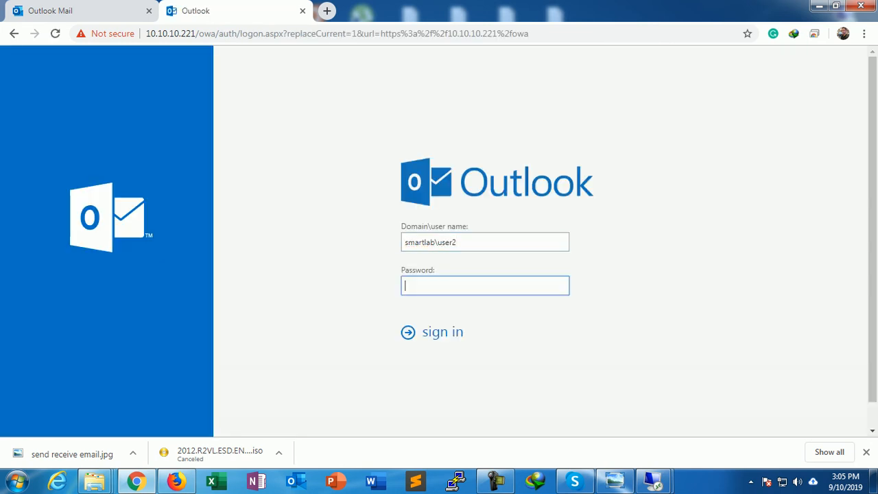
text(password)
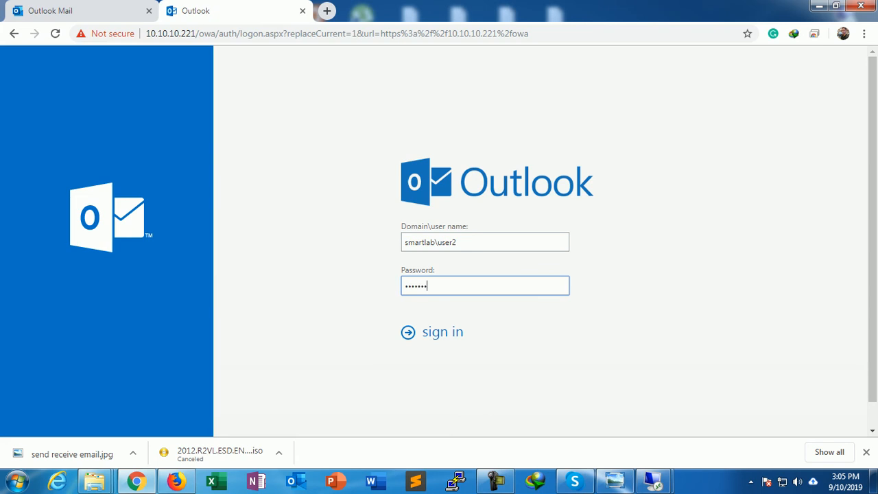
click(441, 331)
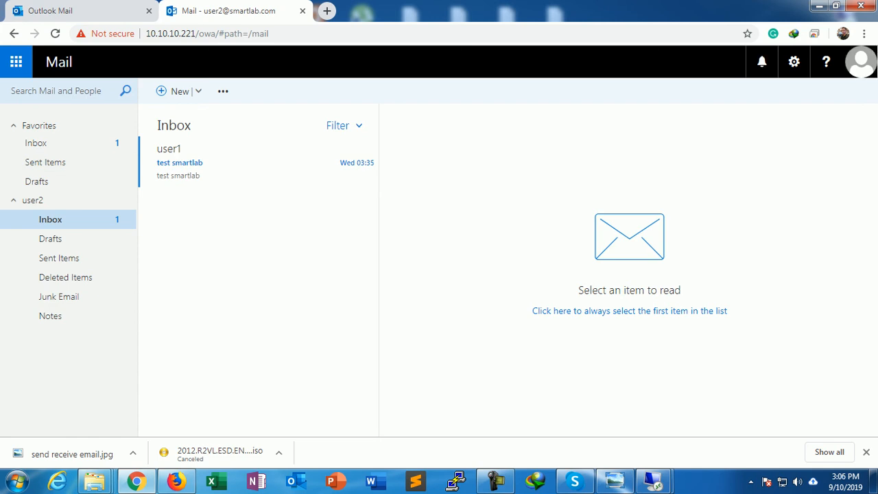
click(36, 142)
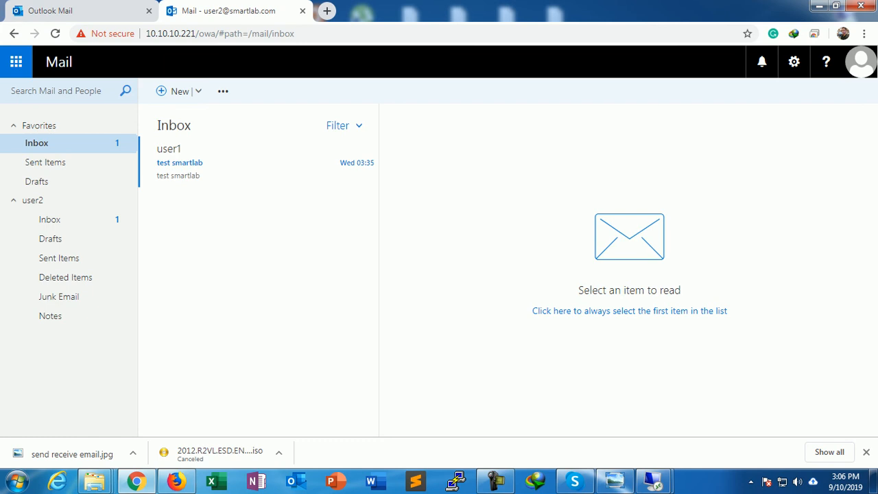